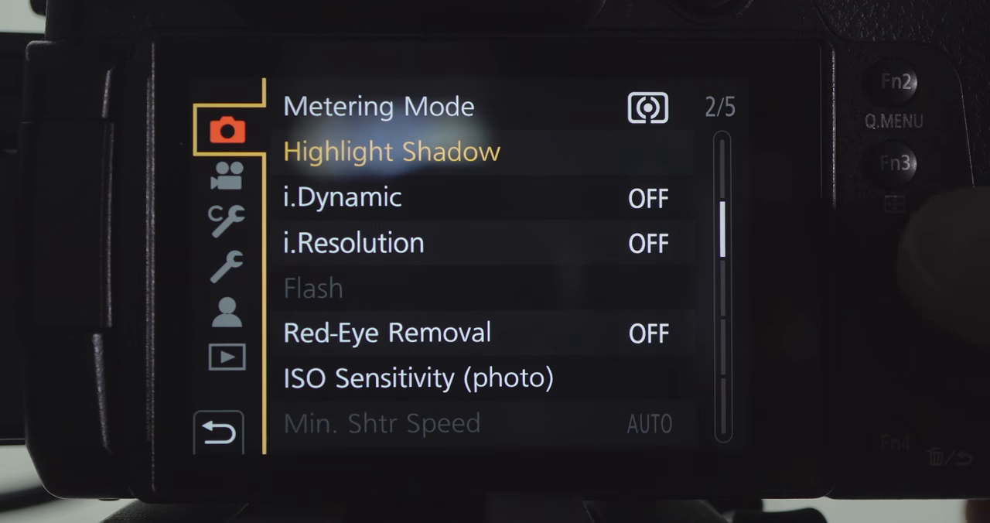
# Show Custom > Operation page 3/6 with Fn Button Set, Quick Menu and joystick options.
pyautogui.press('Up')
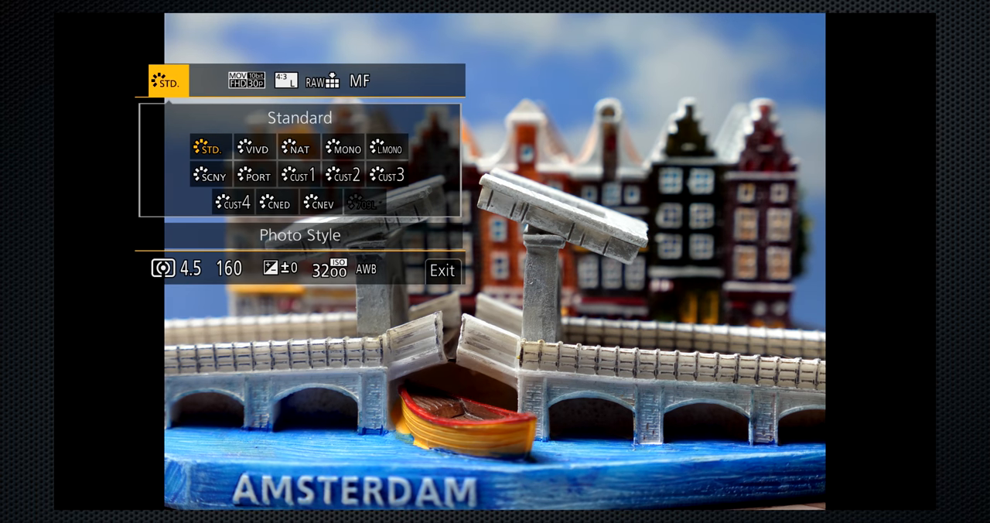
pyautogui.click(161, 269)
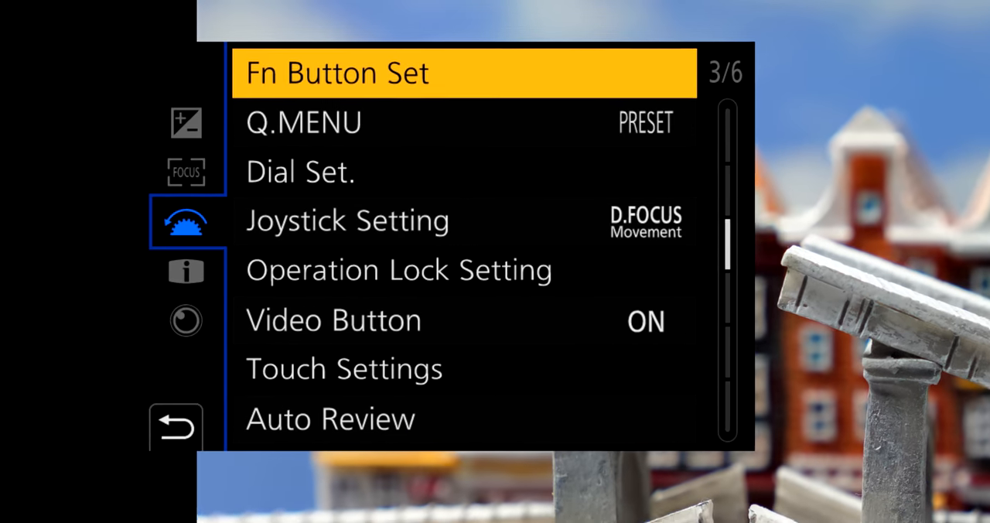
# Return to the five-category Custom list, then switch to the Rec tab's photo page with ISO Sensitivity.
pyautogui.click(300, 170)
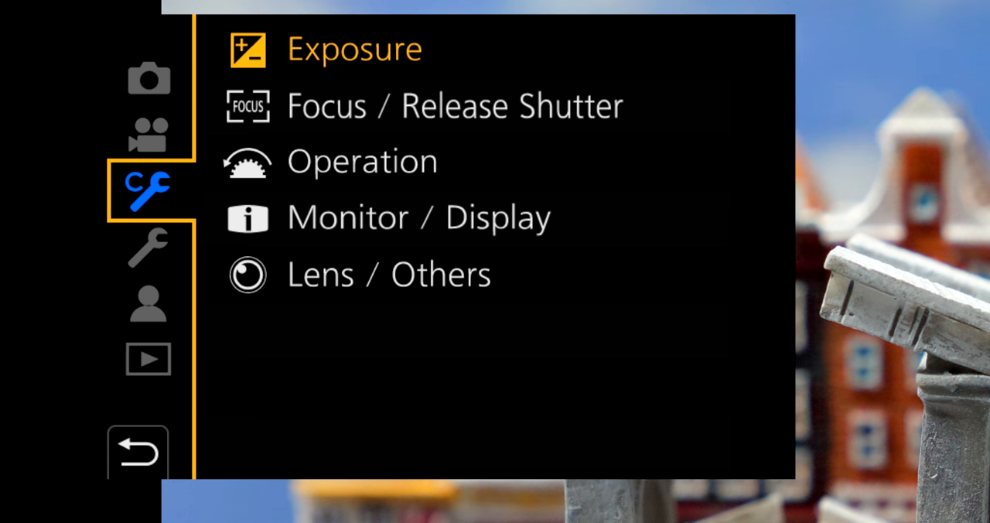
pyautogui.click(354, 48)
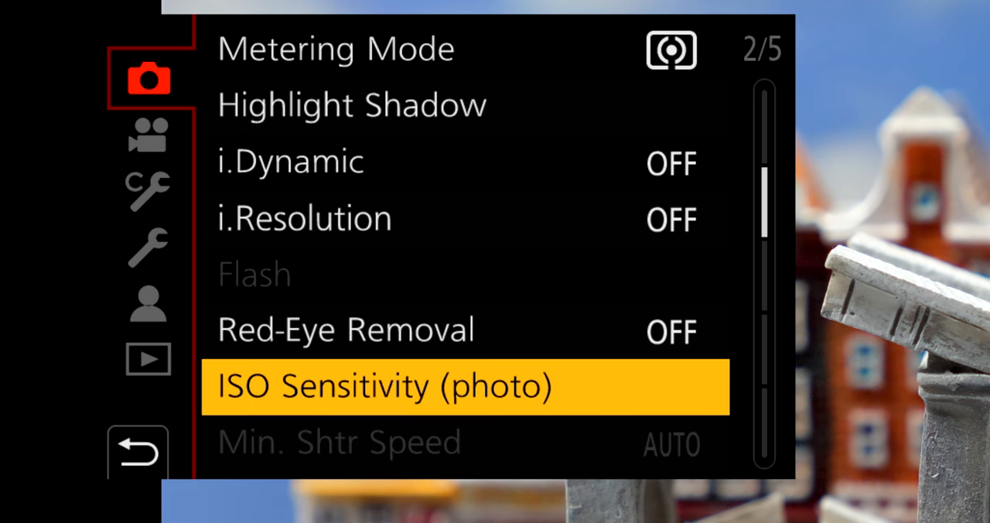
# Check ISO Sensitivity (photo) limits of lower 200 and upper AUTO, then go to the custom Exposure page.
pyautogui.click(463, 386)
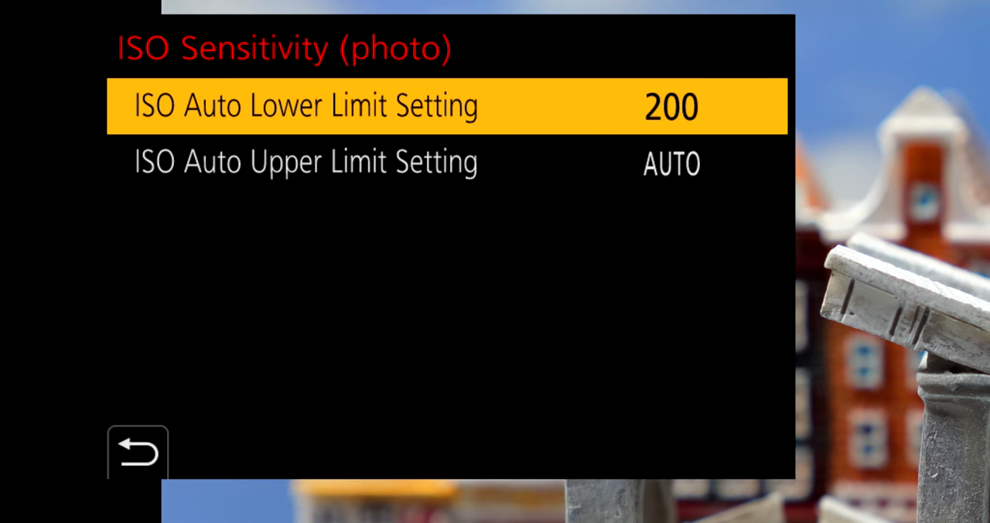
pyautogui.press('Down')
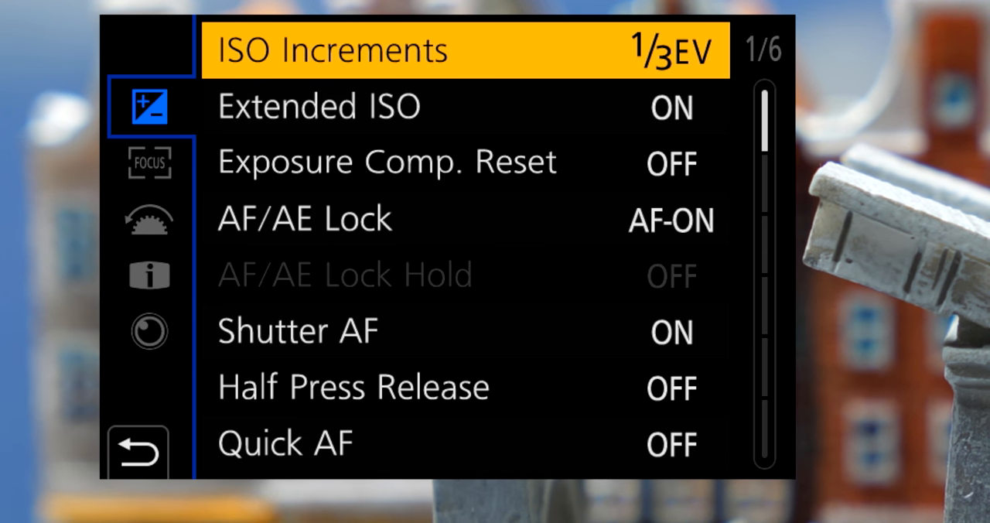
# Look over the Setup page (Online Manual, Clock Set, Wi-Fi), then reach the My Menu tab.
pyautogui.press('Down')
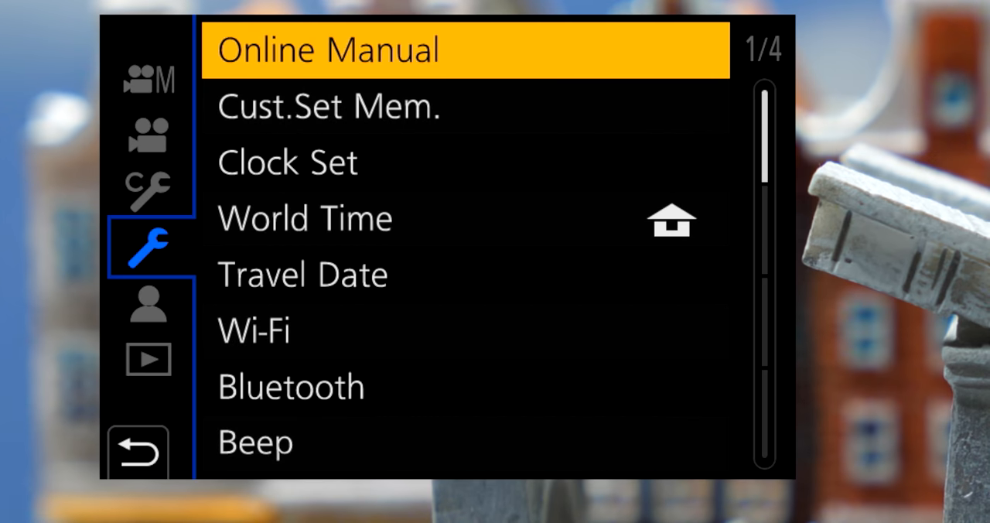
pyautogui.scroll(-3)
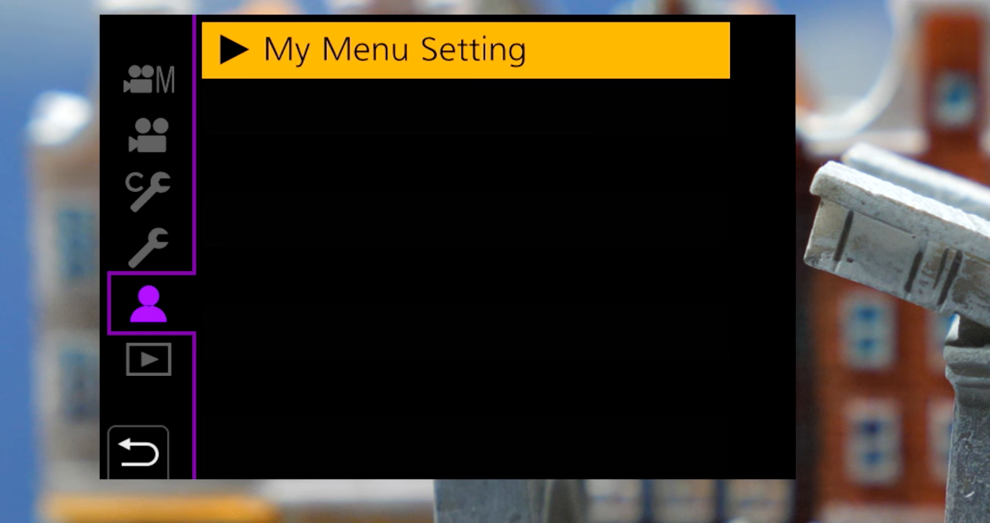
# Open My Menu Setting > Add and scroll through the list of addable items.
pyautogui.click(464, 48)
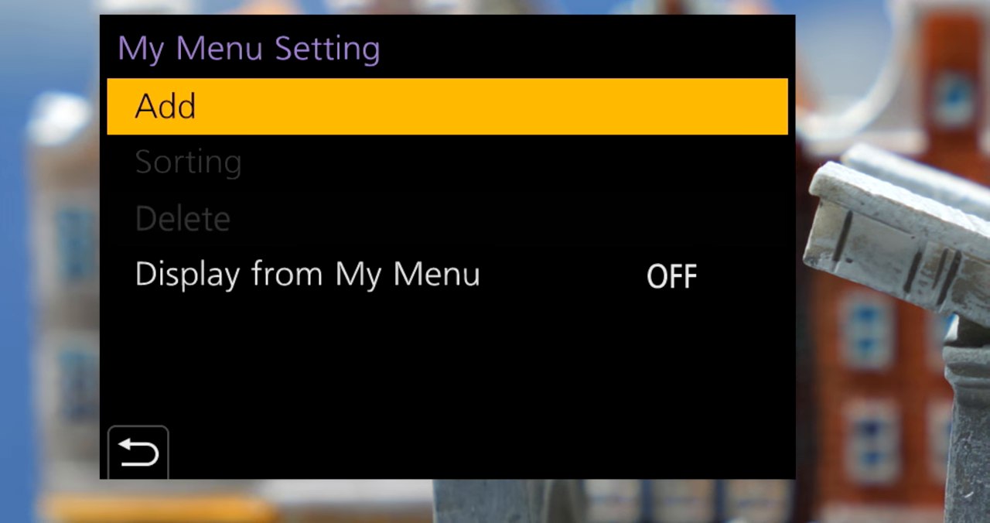
pyautogui.click(165, 106)
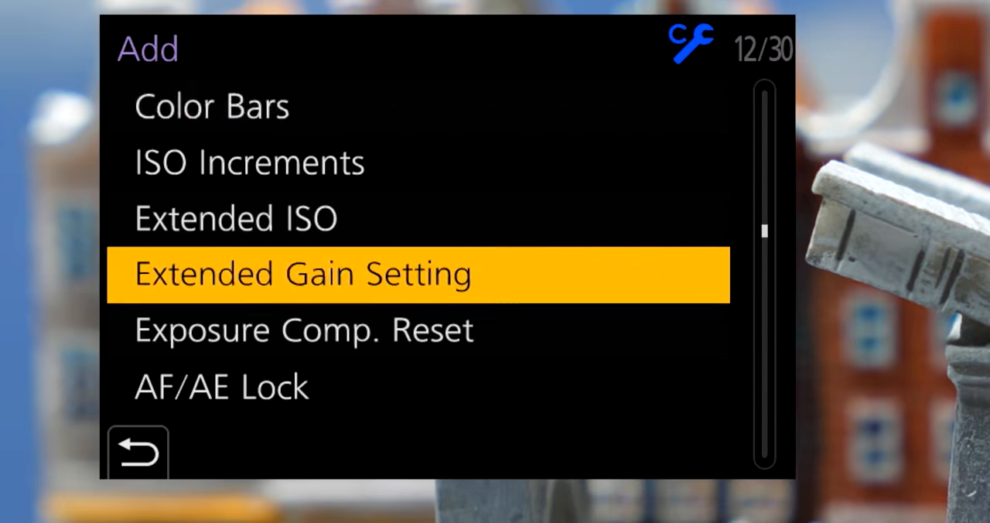
pyautogui.scroll(-3)
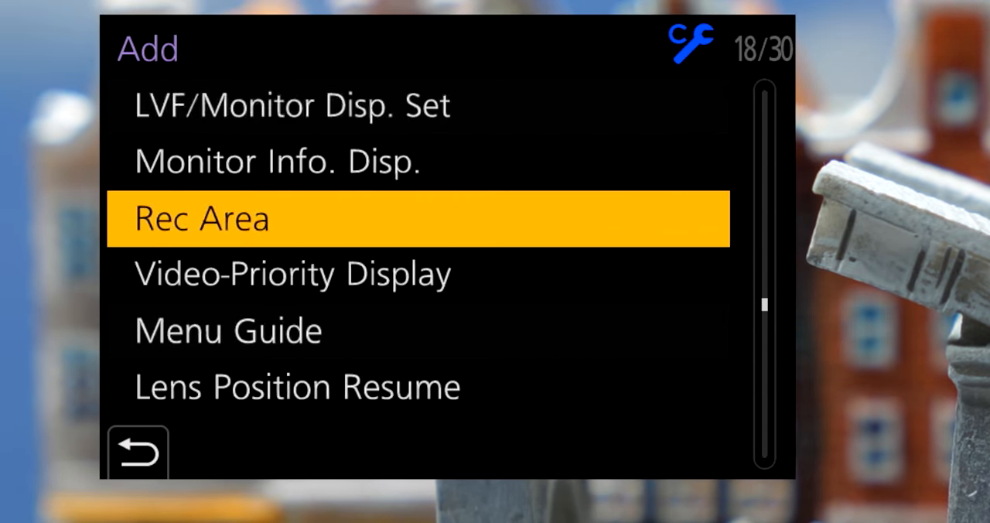
pyautogui.scroll(-3)
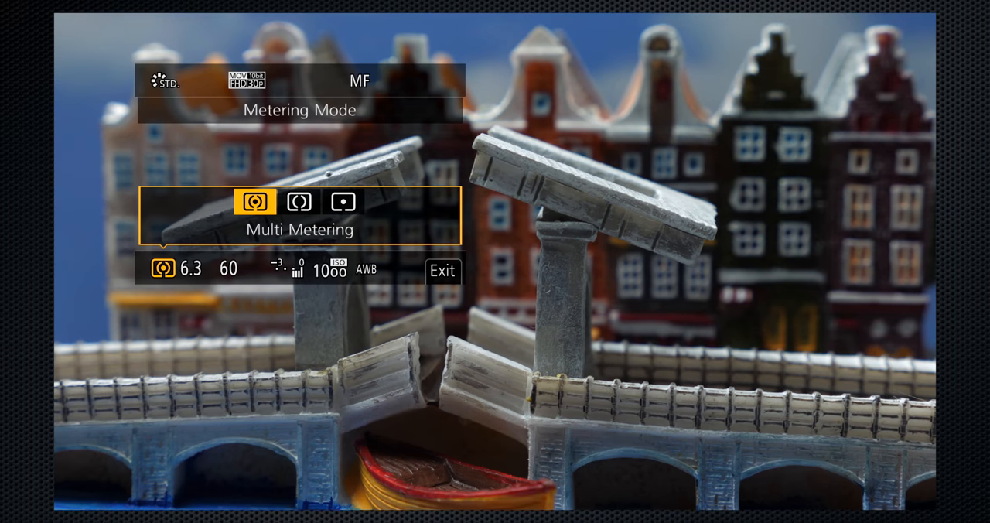
# Change Metering Mode from Multi Metering to Spot and confirm it.
pyautogui.click(343, 201)
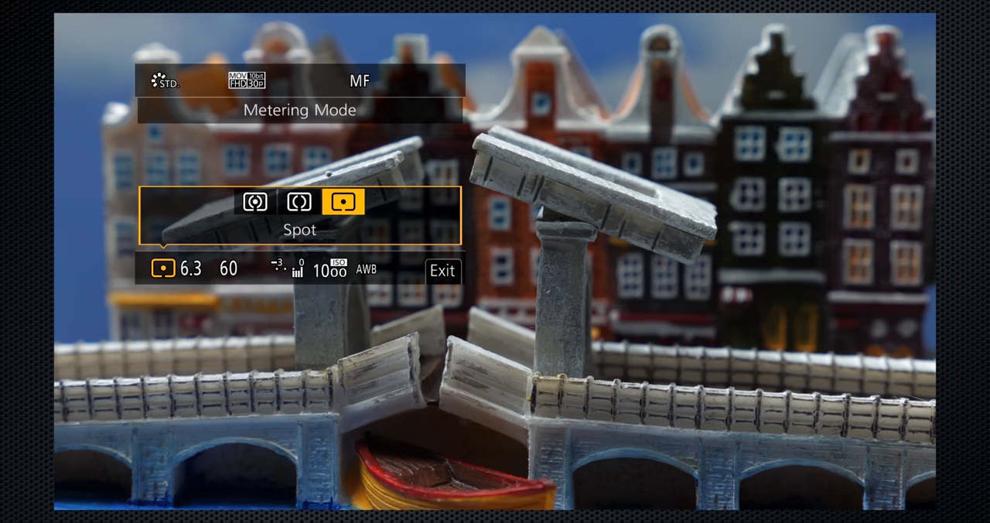
pyautogui.click(442, 270)
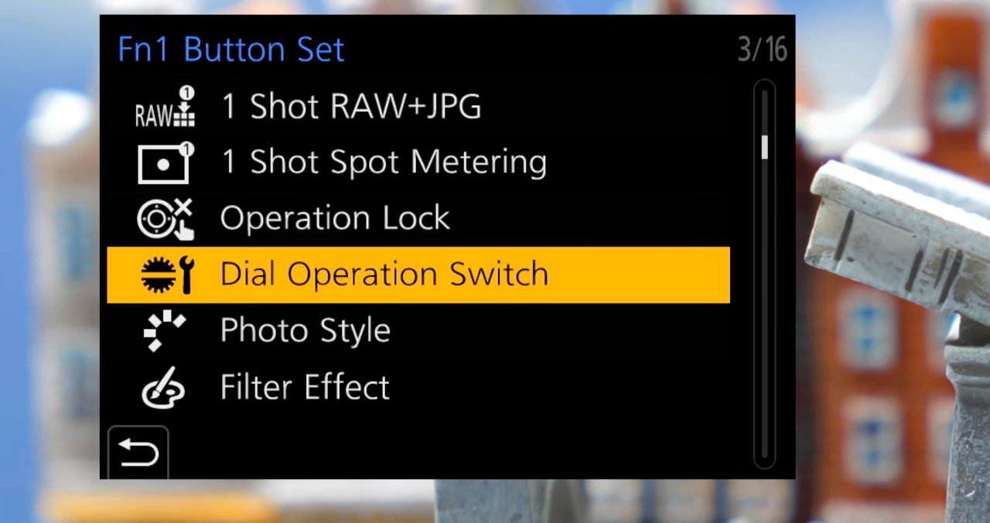
# Scroll through the functions that can be assigned to the Fn1 button.
pyautogui.scroll(-3)
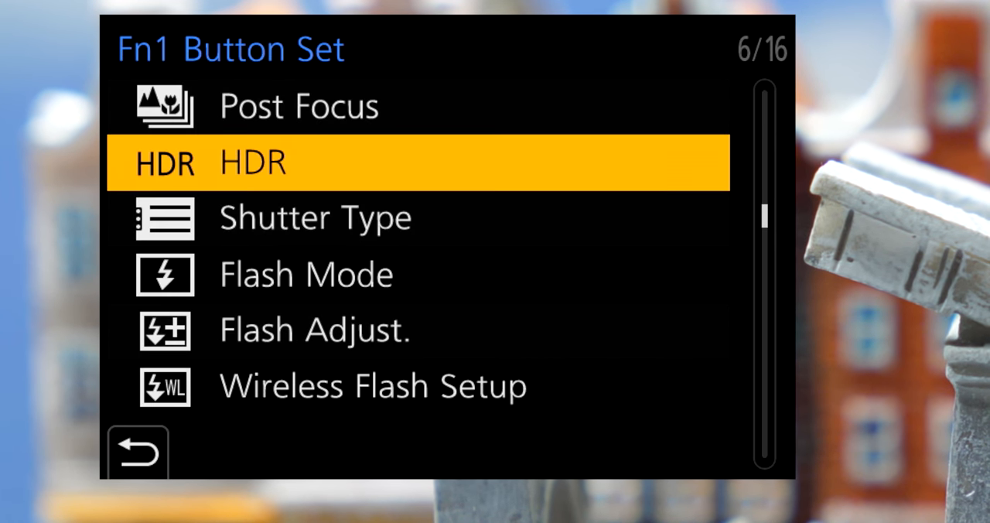
pyautogui.scroll(-3)
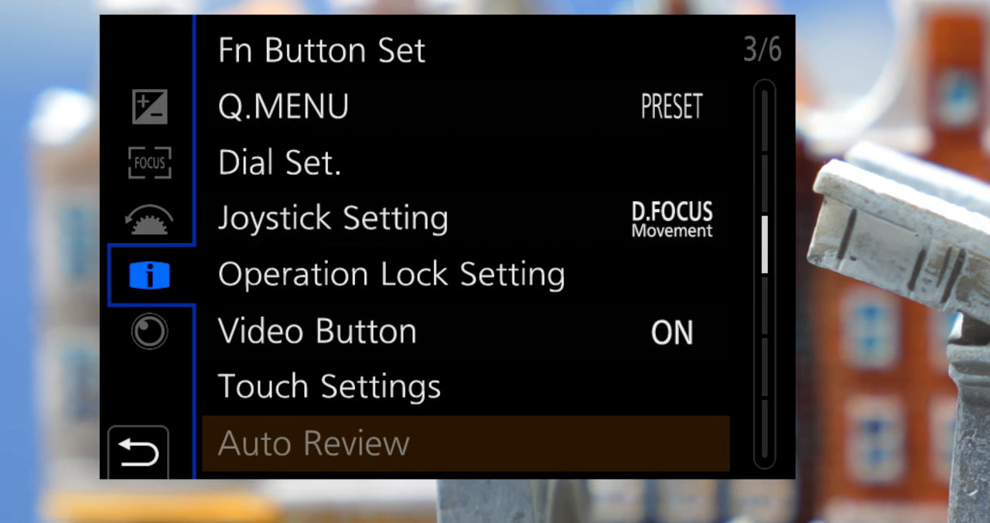
pyautogui.scroll(-3)
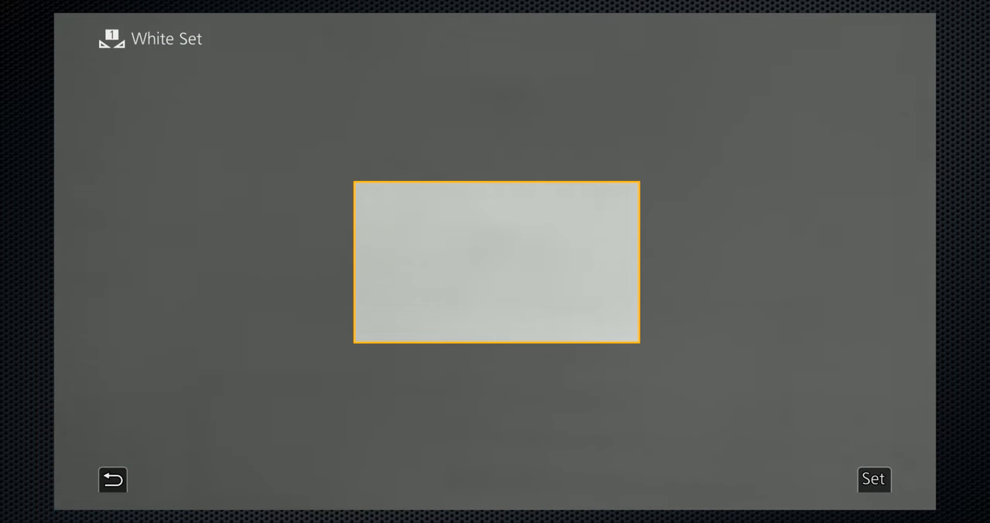
# Set White Set 1 from the white card filling the frame.
pyautogui.click(873, 479)
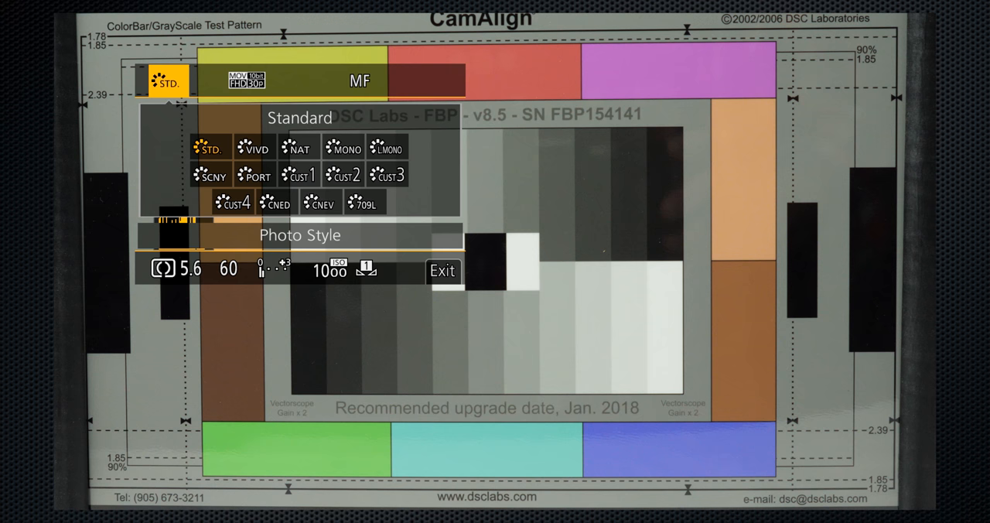
# Preview the Vivid, Monochrome and Scenery photo styles on the test chart, moving on toward Cinelike D.
pyautogui.click(211, 147)
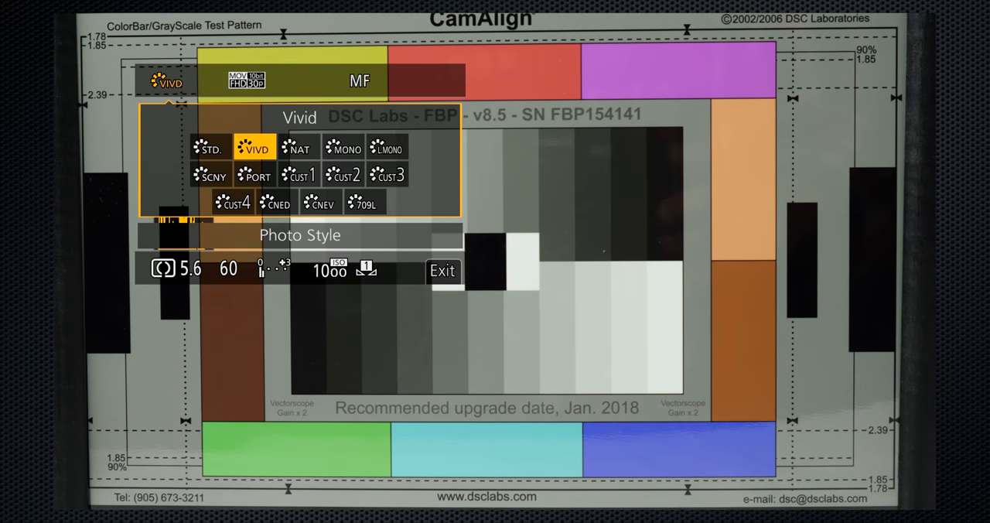
pyautogui.click(298, 147)
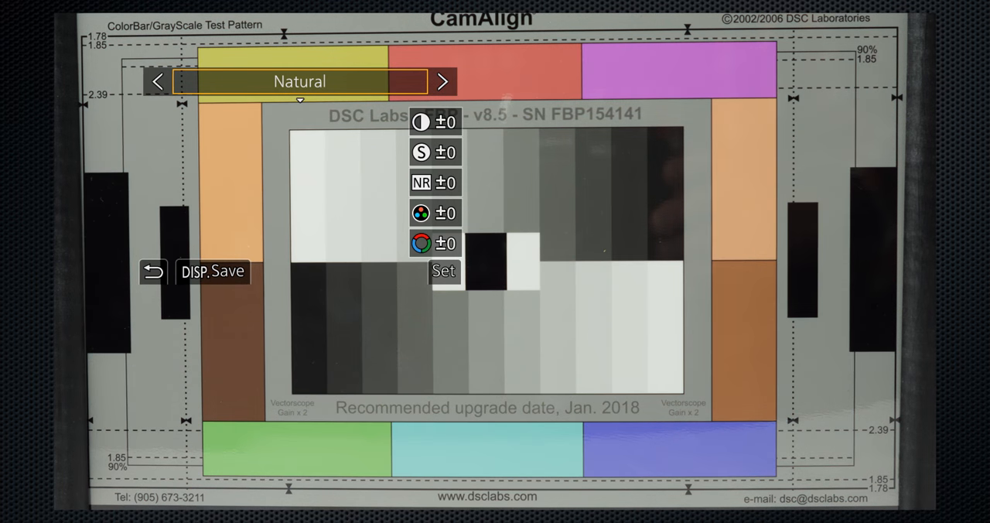
pyautogui.click(442, 81)
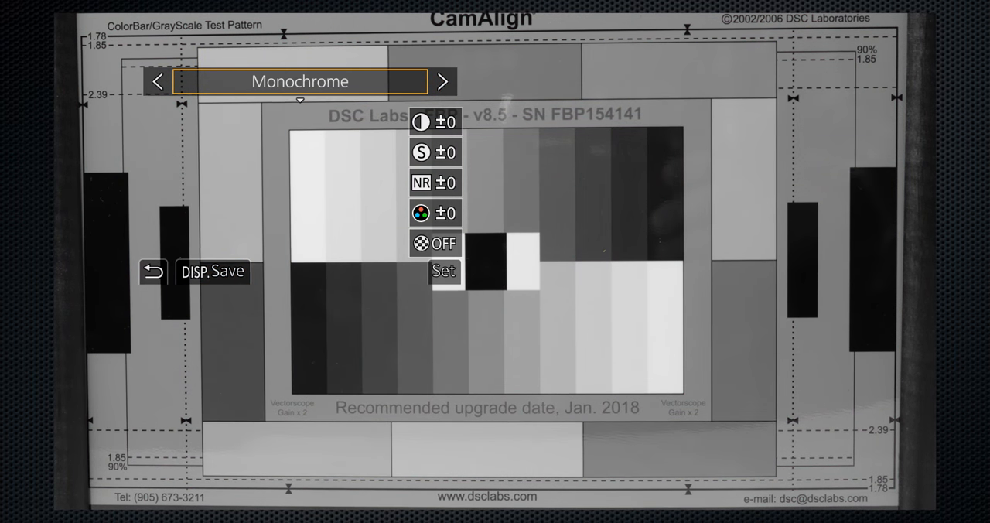
pyautogui.click(441, 81)
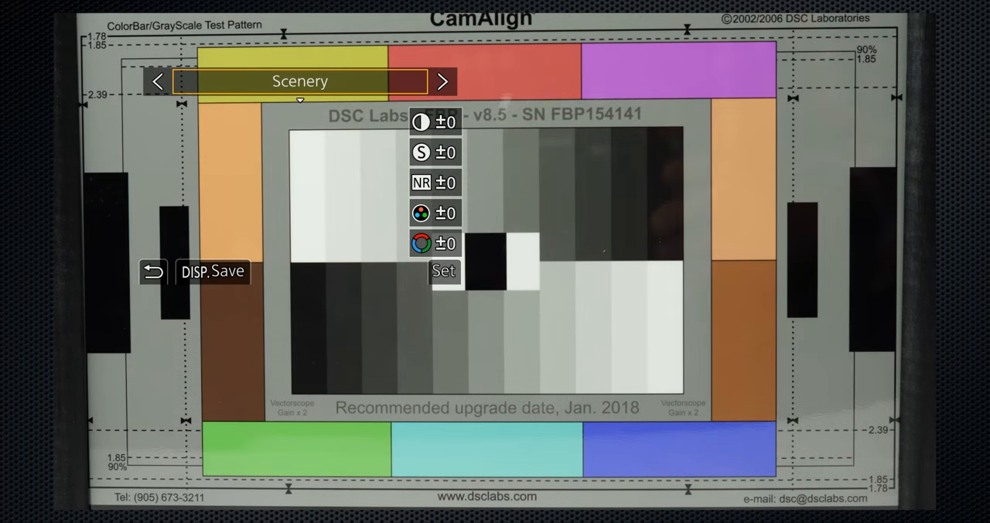
pyautogui.click(420, 151)
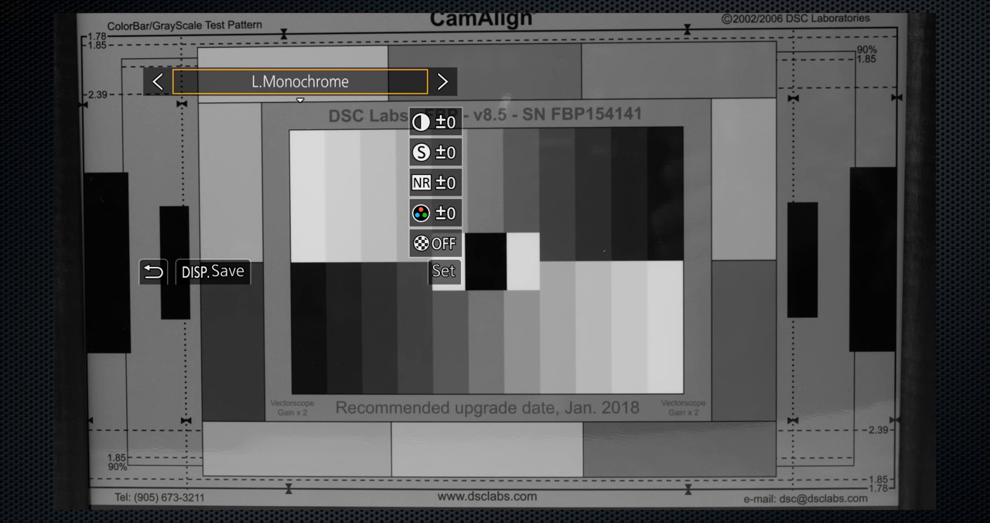
pyautogui.click(442, 81)
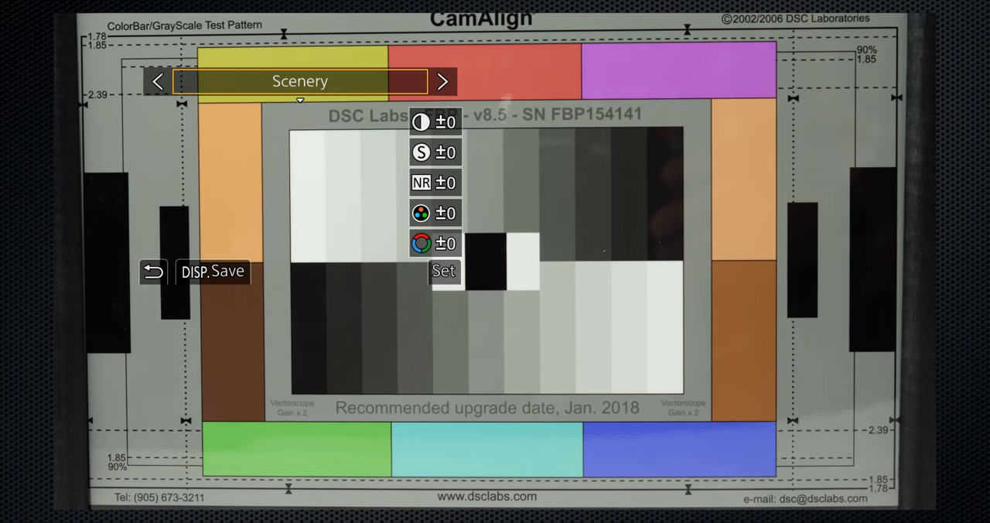
pyautogui.click(422, 152)
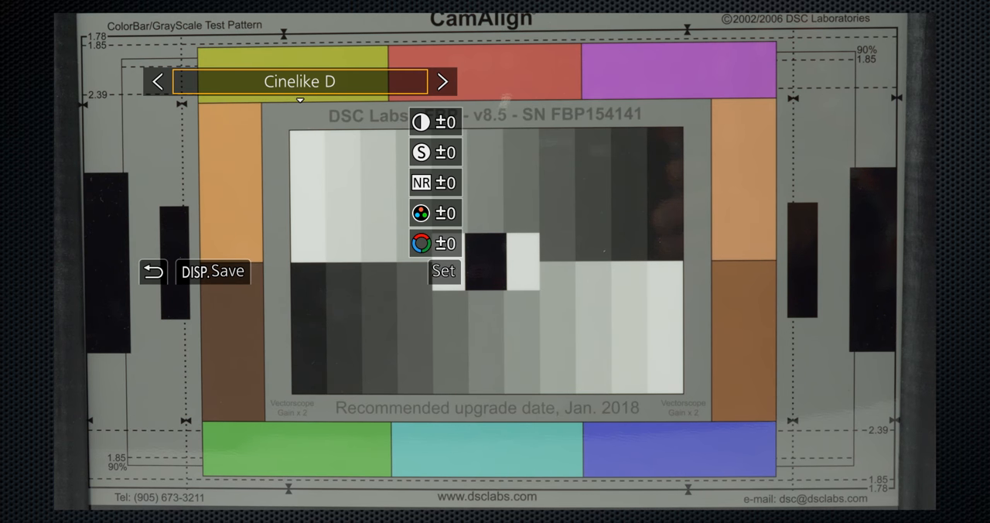
pyautogui.click(442, 81)
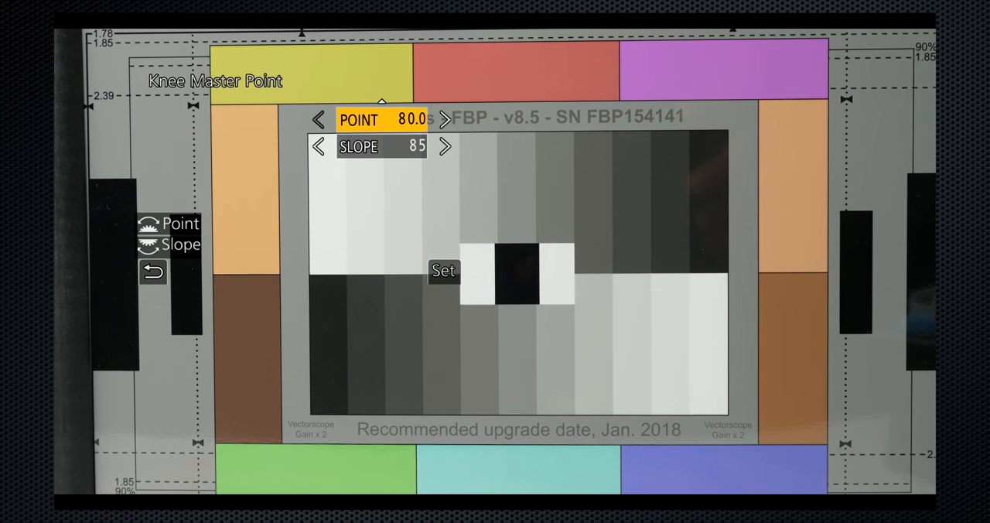
# Open Knee Master Point, set to POINT 80.0 and SLOPE 85.
pyautogui.click(444, 119)
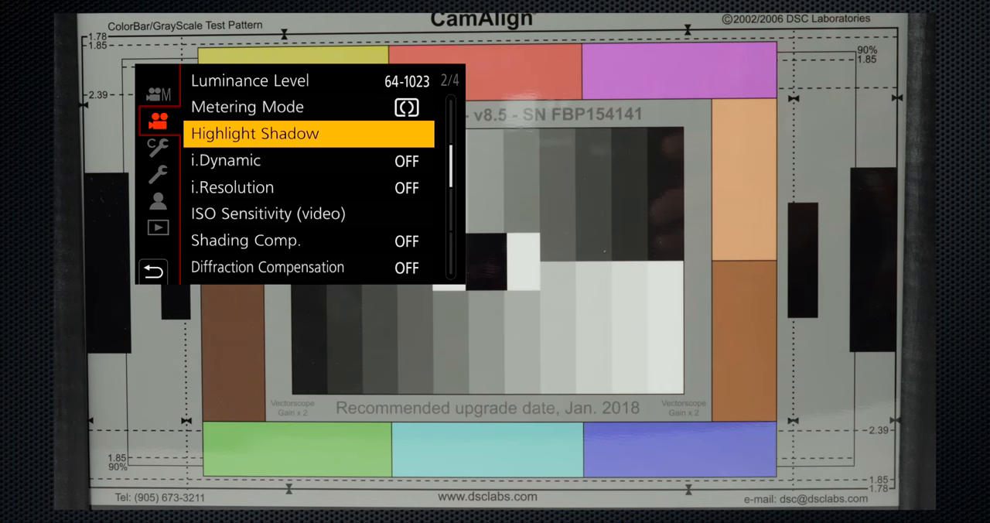
# Apply the Brighten shadows Highlight Shadow preset with shadows at +3.
pyautogui.click(255, 133)
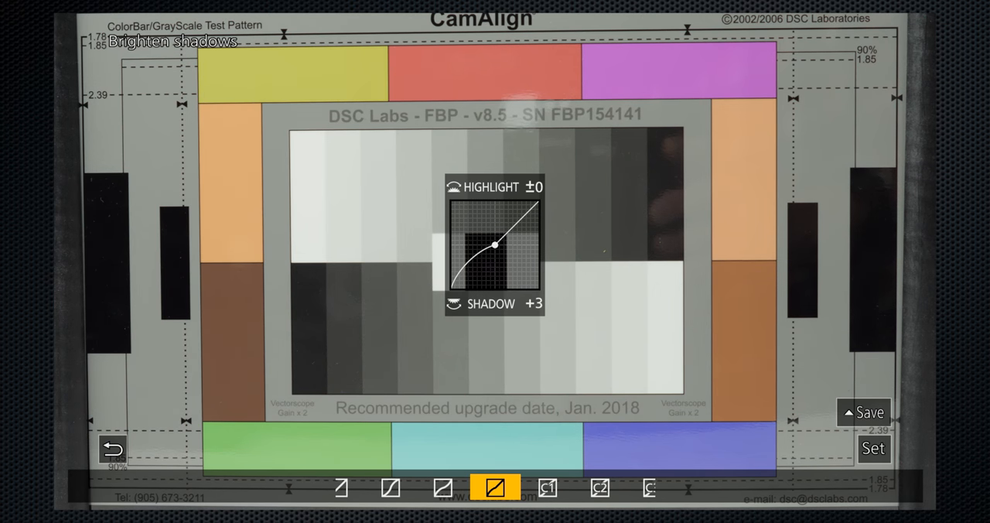
pyautogui.click(495, 487)
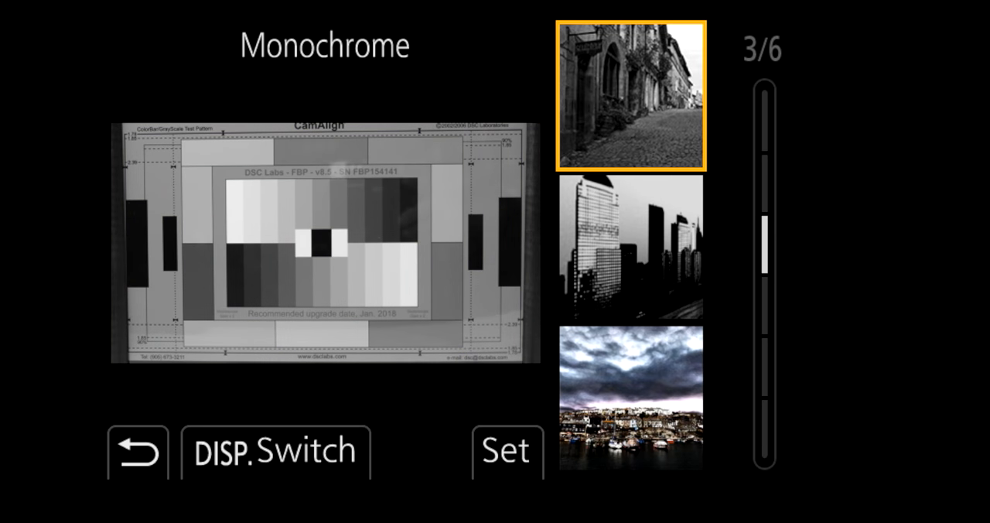
# Preview the Monochrome filter, then return to Filter Settings showing Filter Effect EXPS.
pyautogui.click(507, 450)
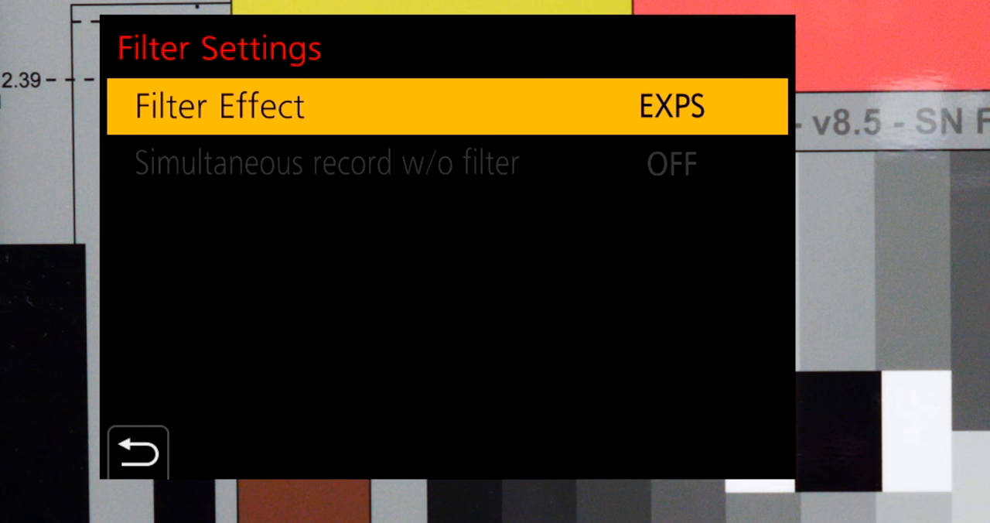
pyautogui.click(138, 452)
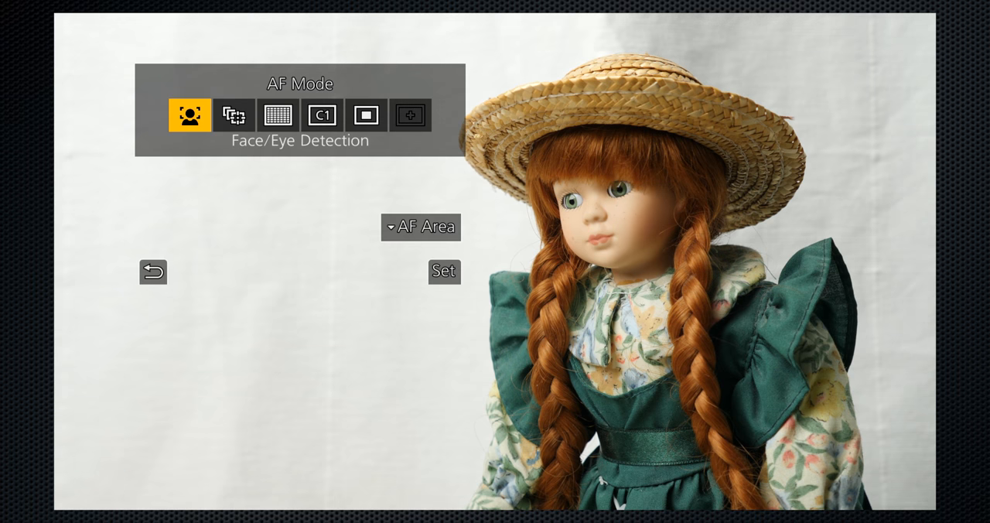
# Edit a Custom Multi C1 focus grid over the doll's face, then choose 1-Area.
pyautogui.click(234, 115)
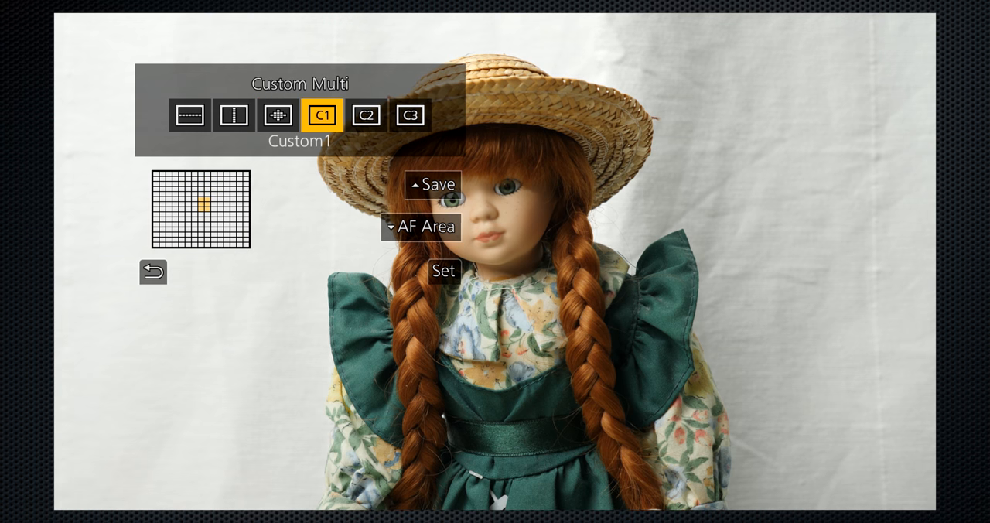
pyautogui.click(442, 271)
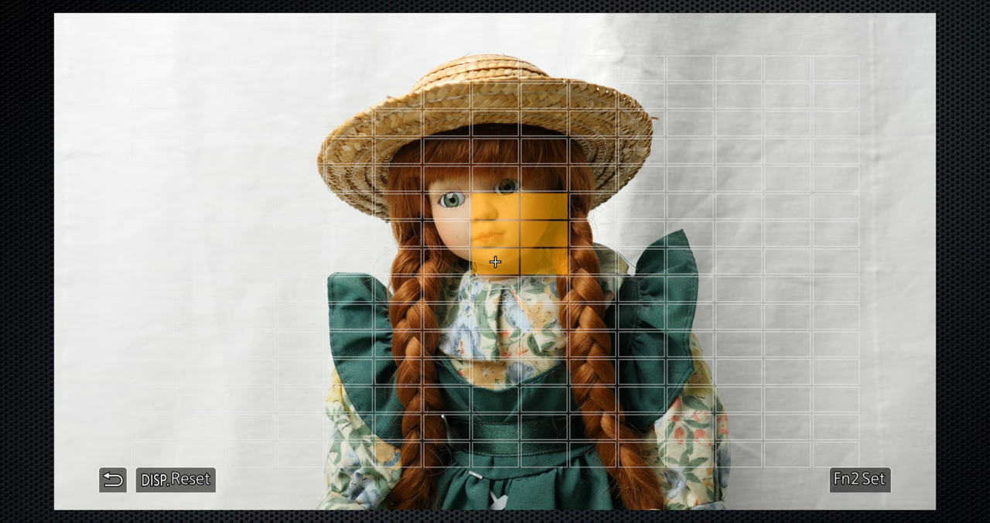
pyautogui.moveTo(637, 123)
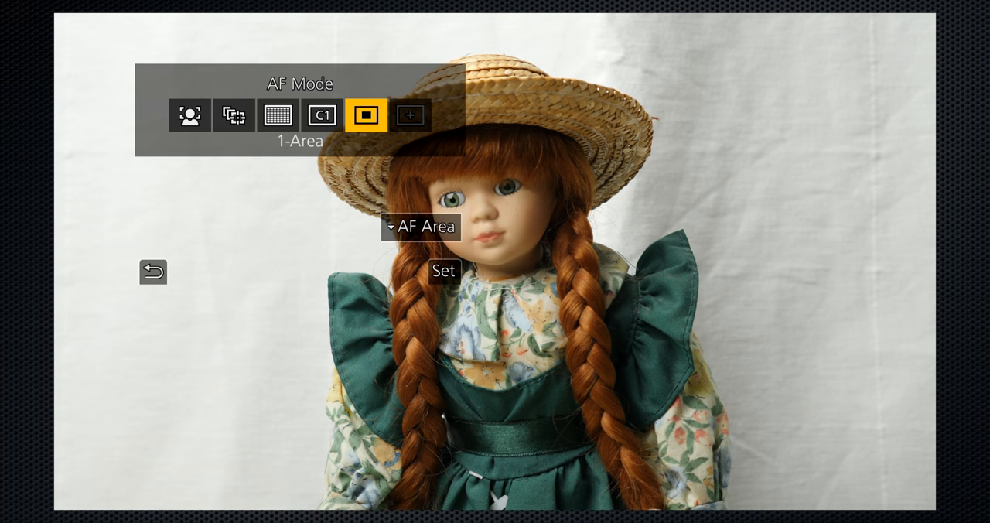
pyautogui.click(443, 270)
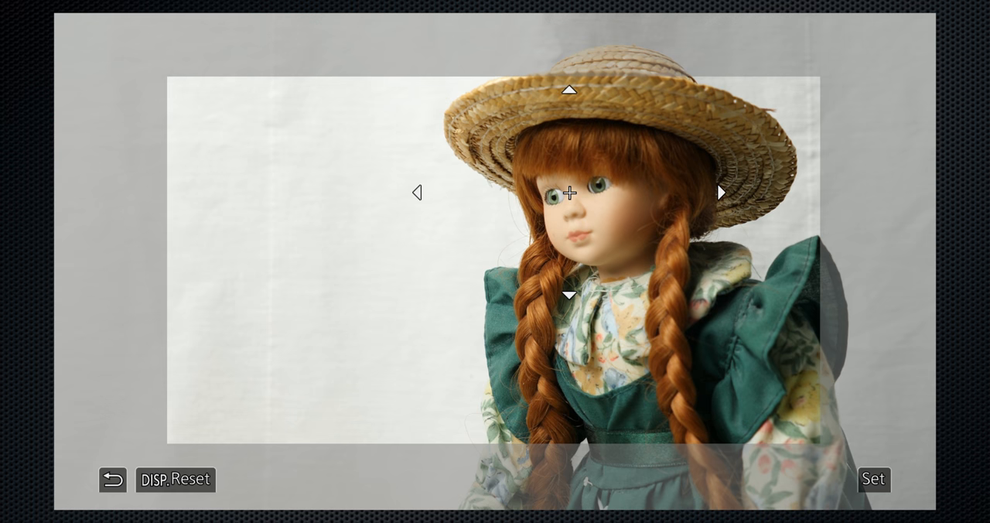
# Enlarge the 1-Area focus frame to cover the doll's face and hat.
pyautogui.click(873, 479)
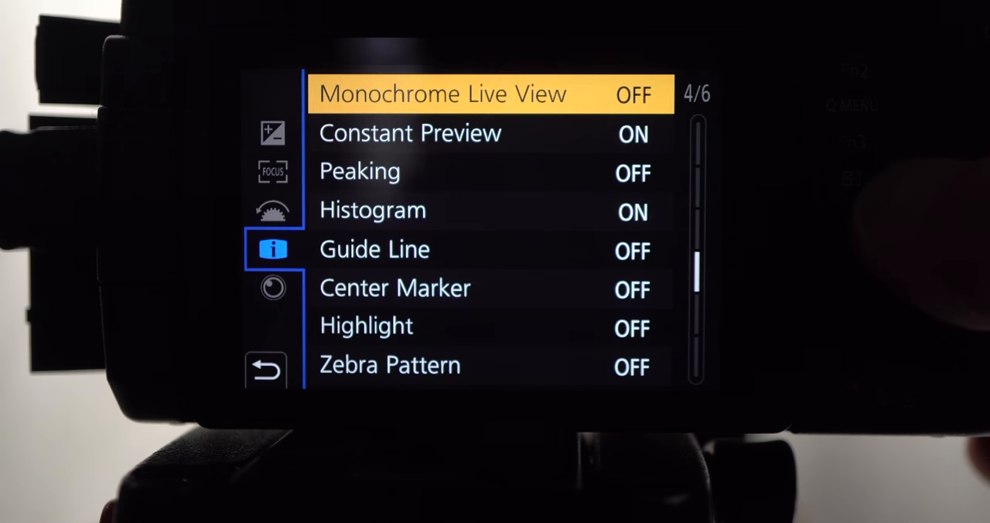
# Show Custom Monitor/Display page 4/6, starting with Monochrome Live View.
pyautogui.click(632, 94)
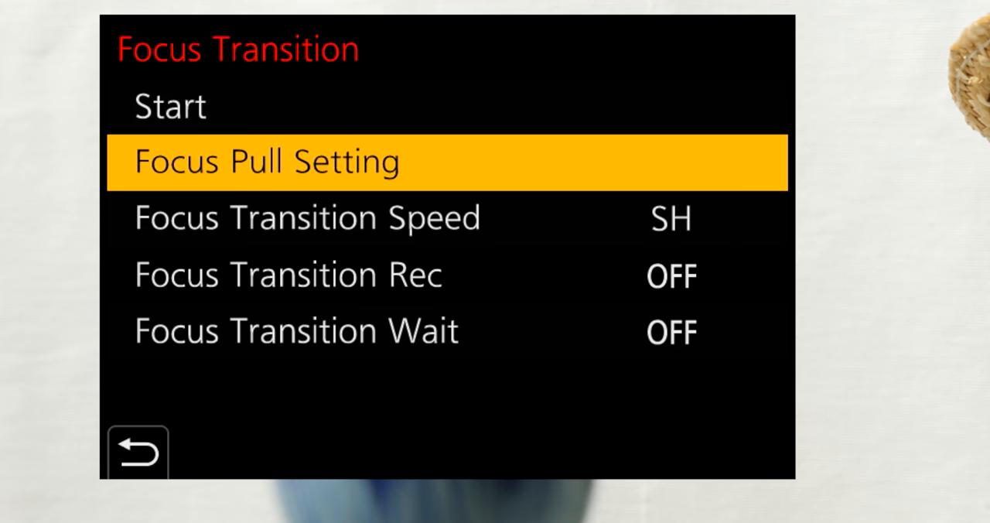
# Set the Focus Transition speed to M.
pyautogui.click(263, 162)
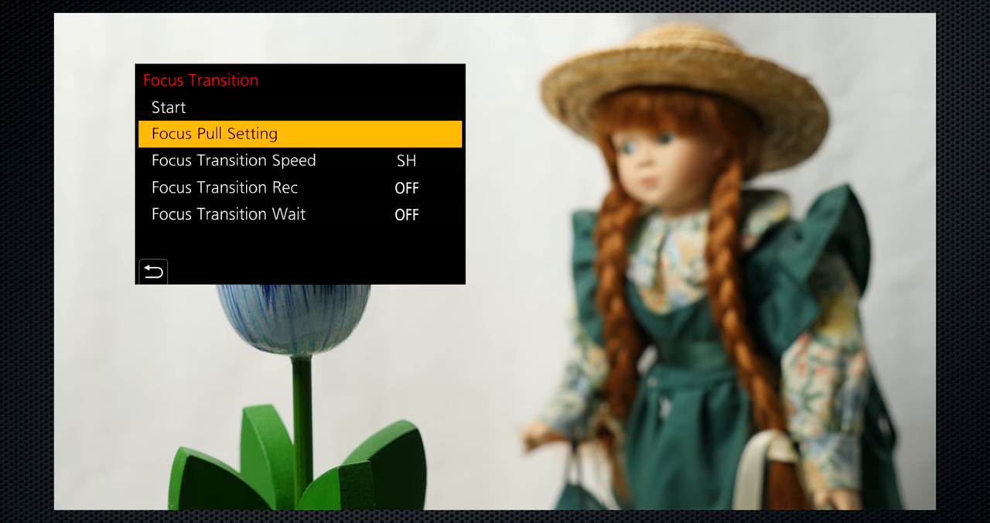
pyautogui.press('Down')
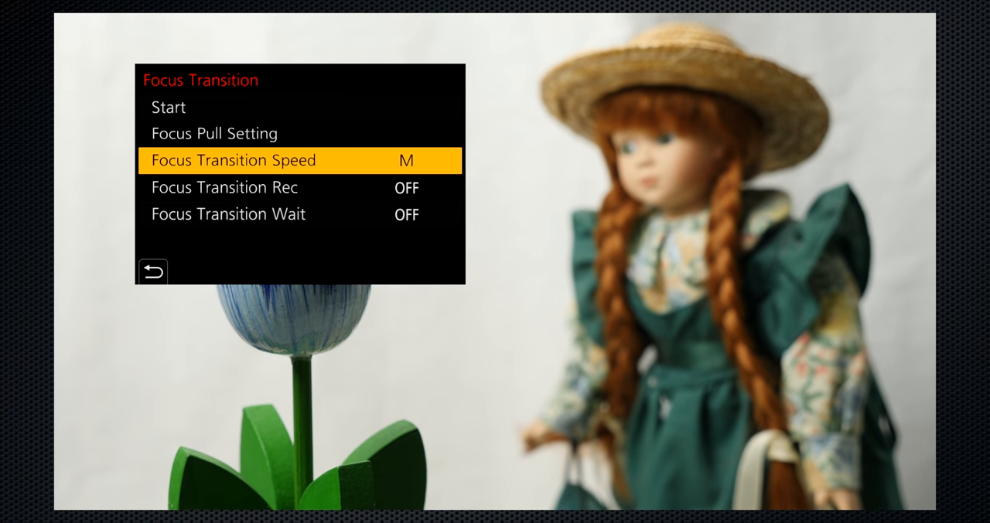
pyautogui.press('Down')
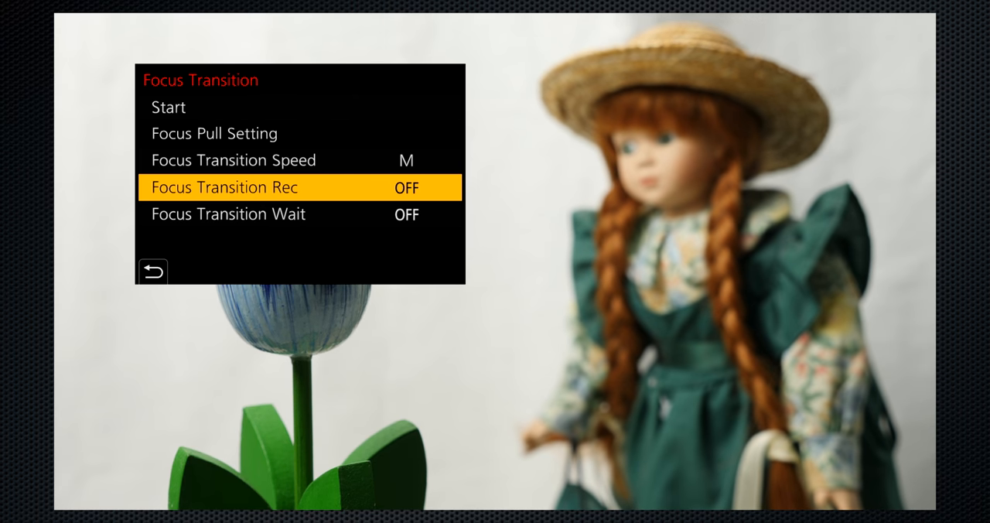
# Start the transition, tapping POS 2 then POS 1 to pull focus onto the doll.
pyautogui.click(227, 214)
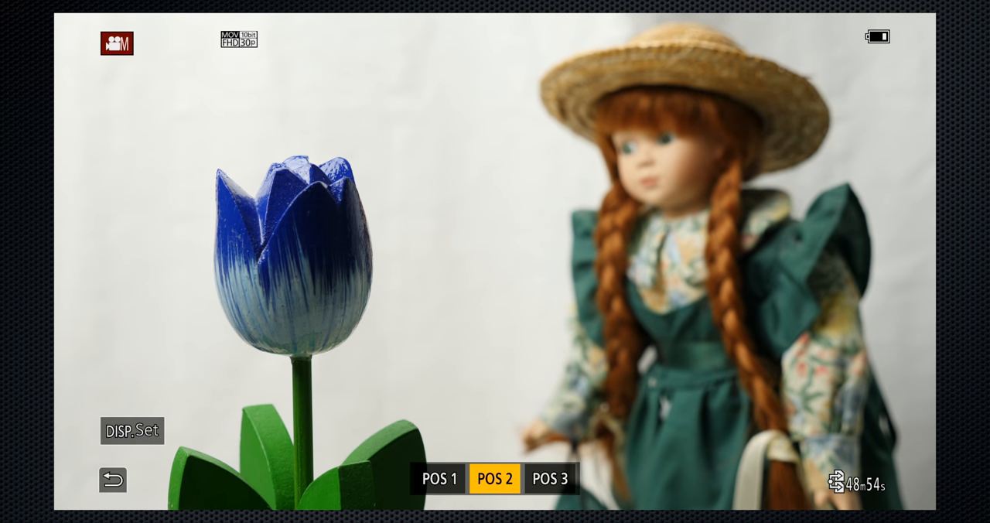
pyautogui.click(438, 478)
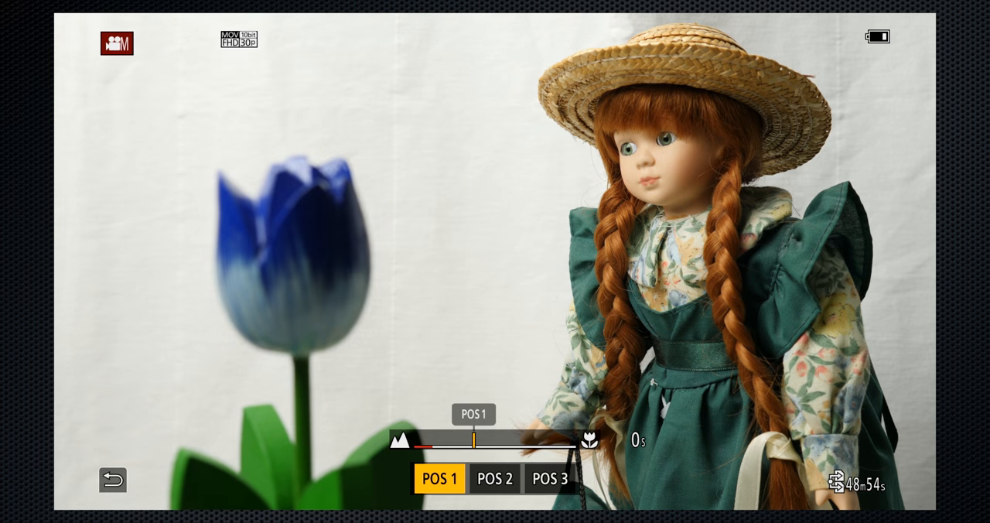
pyautogui.click(494, 478)
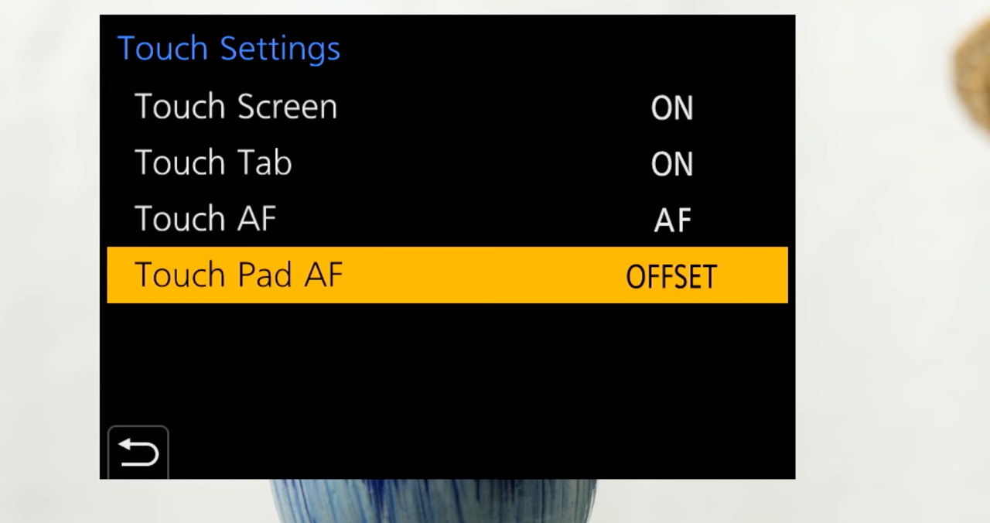
# View the EXACT, OFFSET and OFF choices for Touch Pad AF, keeping OFFSET.
pyautogui.click(137, 450)
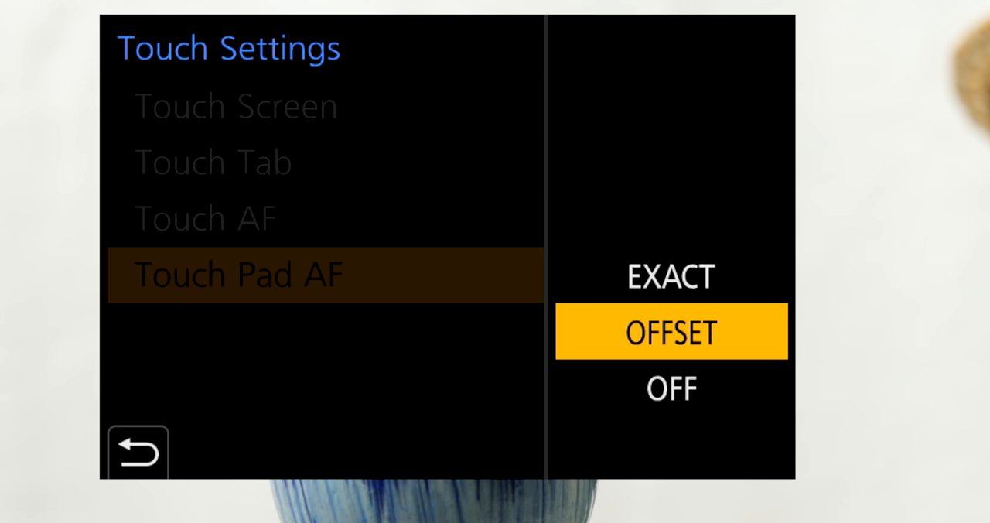
pyautogui.click(670, 331)
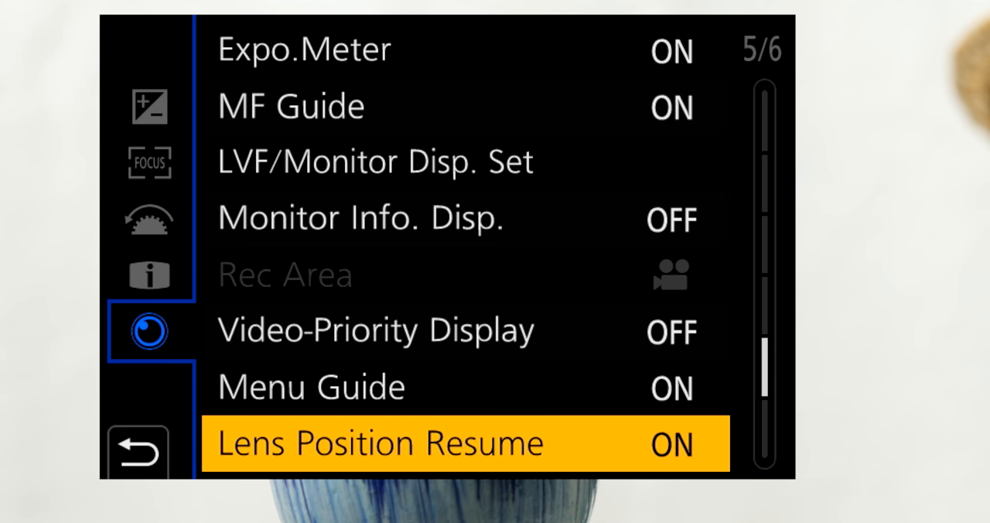
# Confirm ON in the Lens Position Resume choices.
pyautogui.click(464, 443)
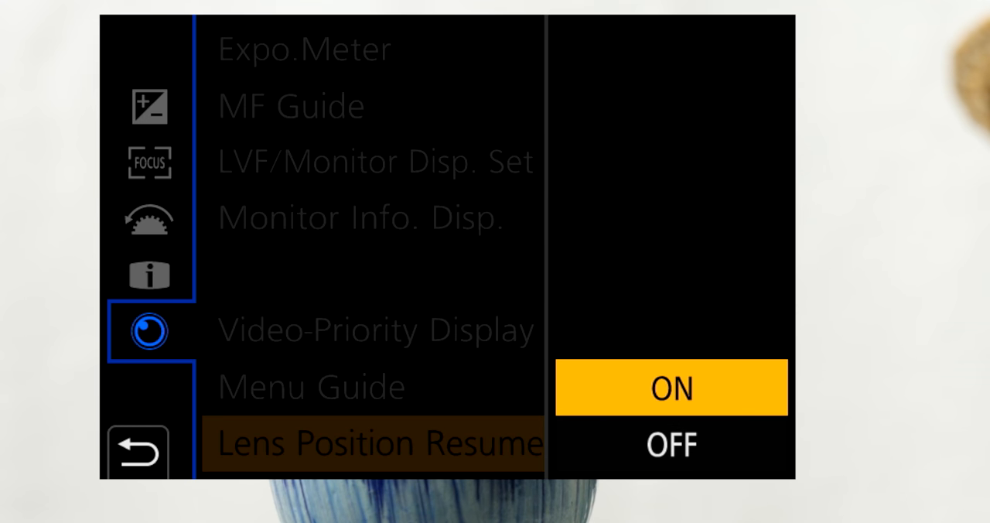
pyautogui.click(670, 387)
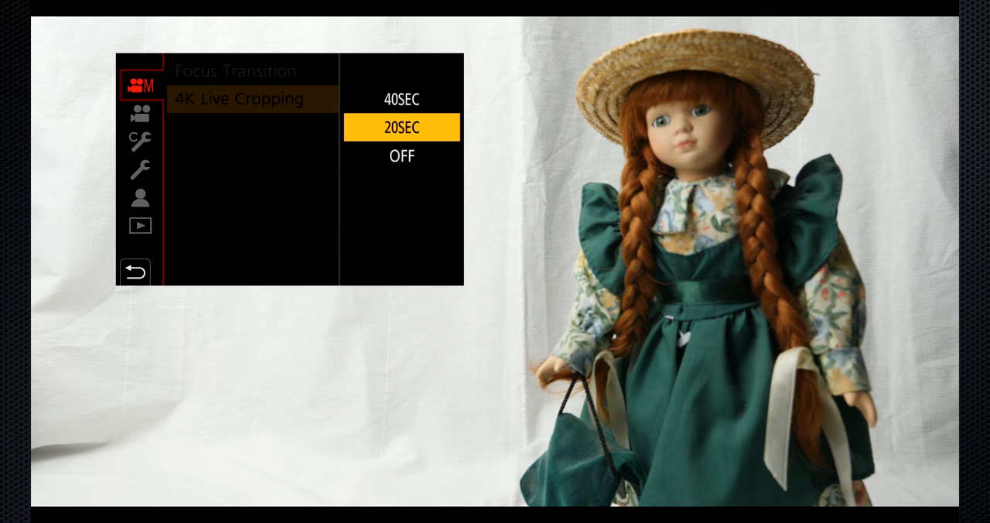
# Choose 20SEC for 4K Live Cropping in the Creative Video menu.
pyautogui.click(401, 126)
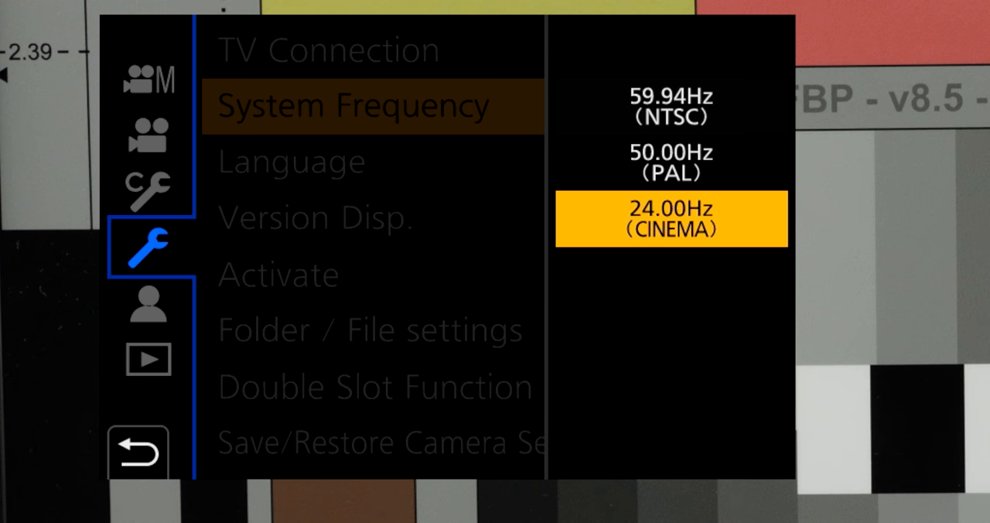
# Set System Frequency to 24.00Hz (CINEMA).
pyautogui.click(670, 219)
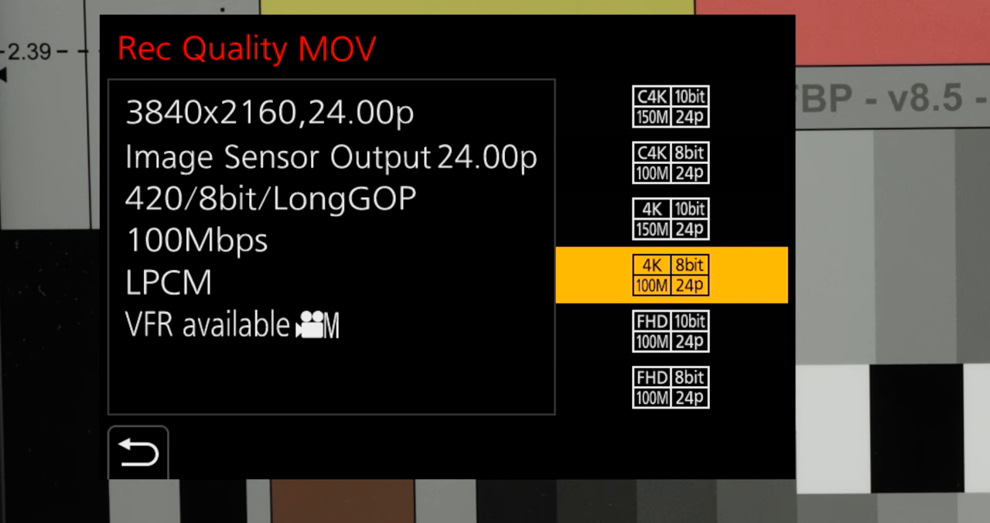
# Set MOV Rec Quality to 4K 8bit 100M 24p.
pyautogui.click(138, 452)
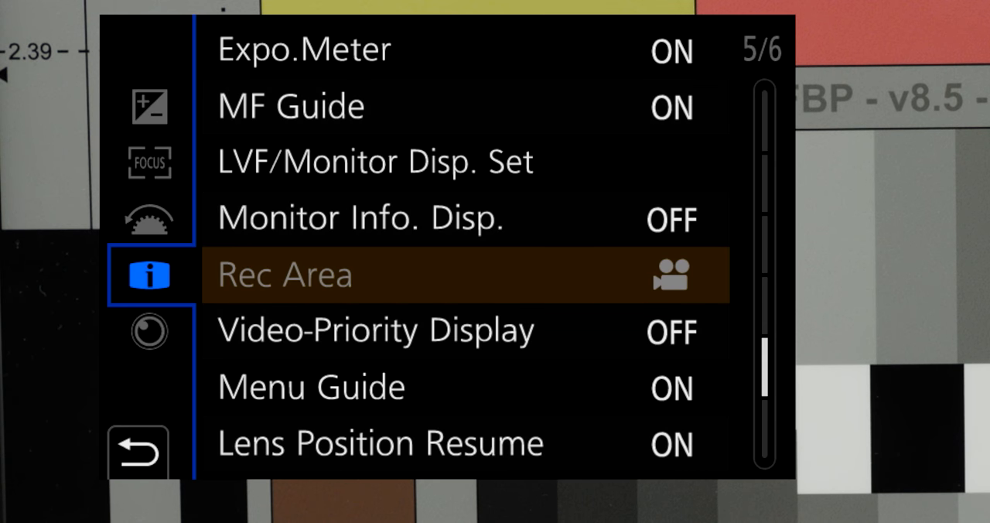
# Move down Custom menu page 5/6 to the greyed-out Rec Area item.
pyautogui.press('Down')
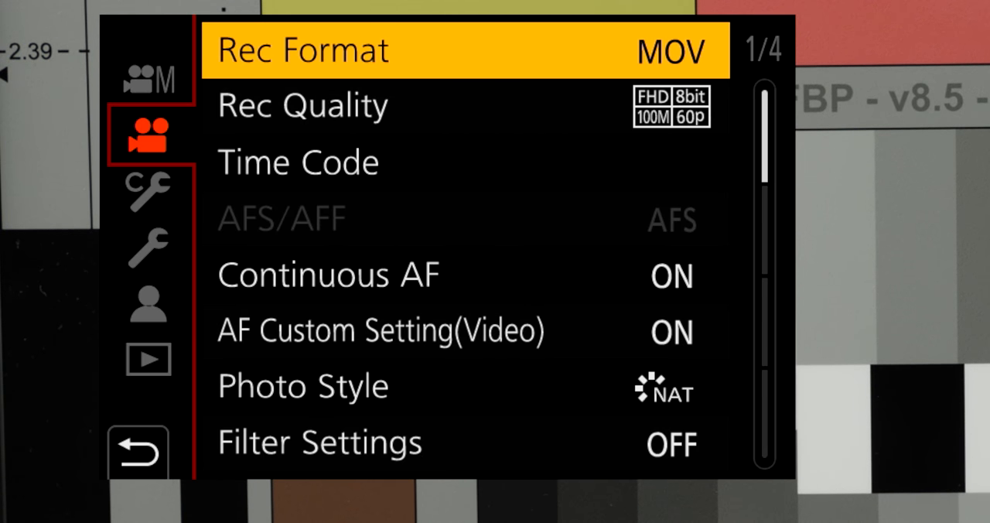
# Choose C4K 10bit 150M 24p (4096x2160, 23.98p) as the MOV Rec Quality.
pyautogui.press('Down')
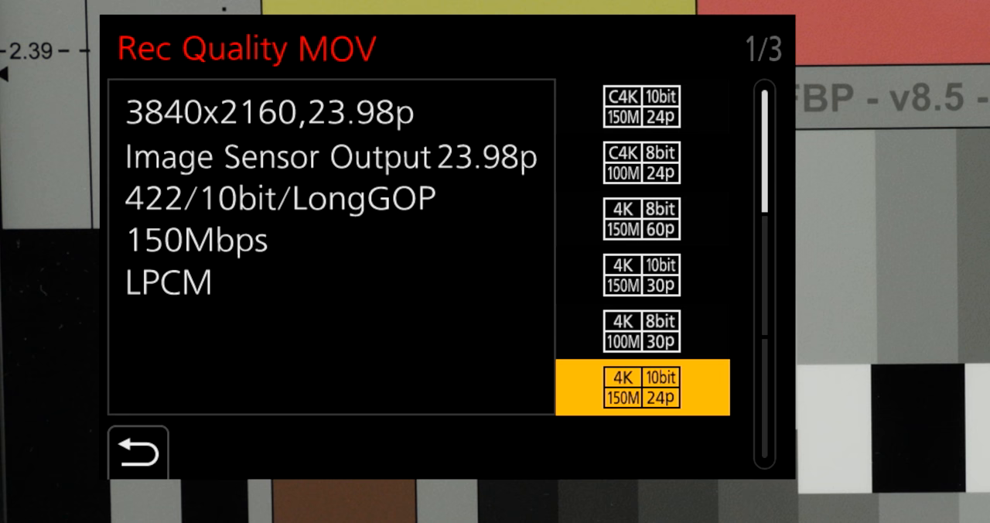
pyautogui.click(641, 107)
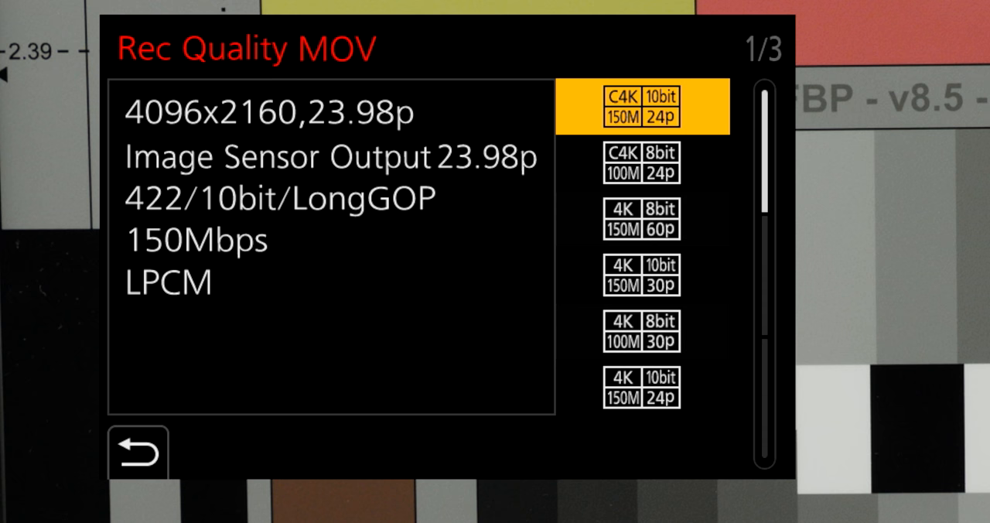
pyautogui.click(641, 218)
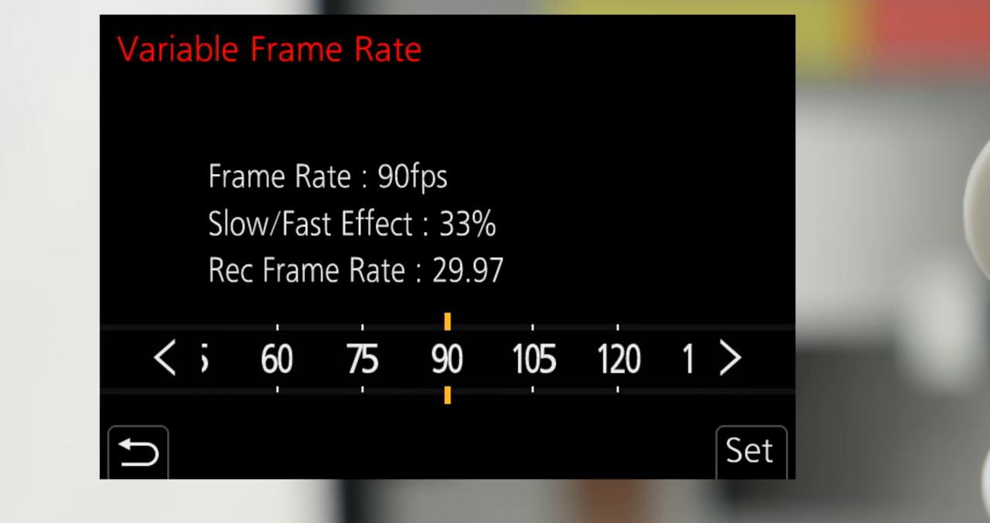
# Confirm 90fps variable frame rate for a 33% slow-motion effect.
pyautogui.click(727, 358)
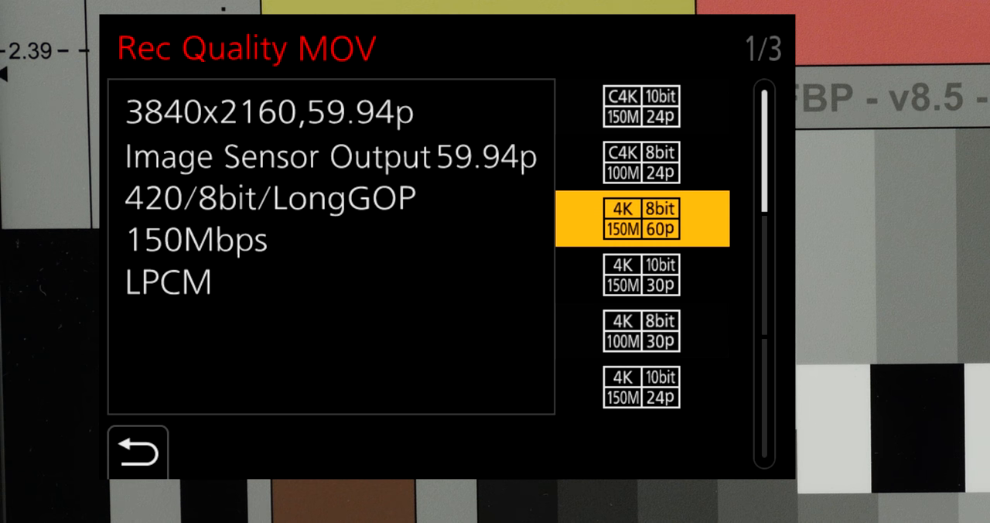
# Highlight 4K 8bit 150M 60p, then select C4K 10bit 150M 24p in Rec Quality.
pyautogui.click(641, 106)
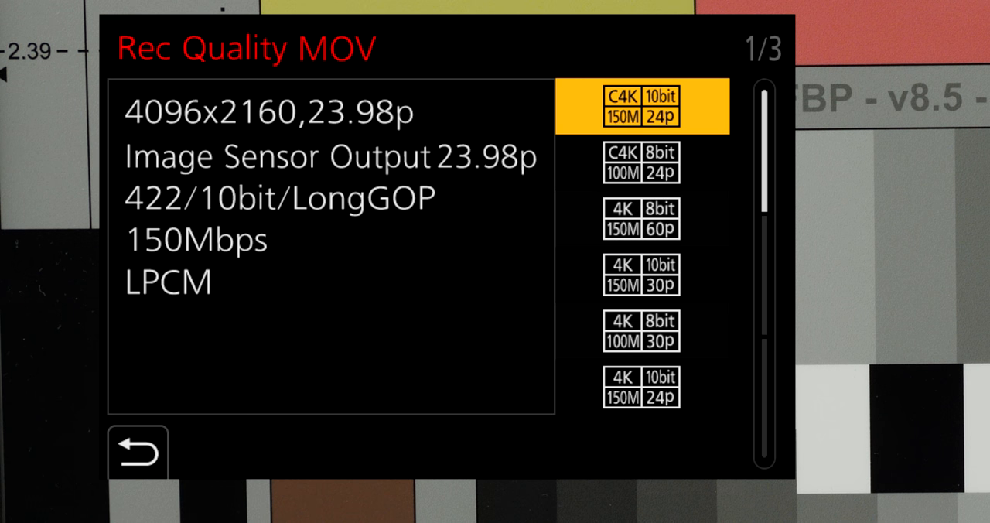
pyautogui.click(137, 452)
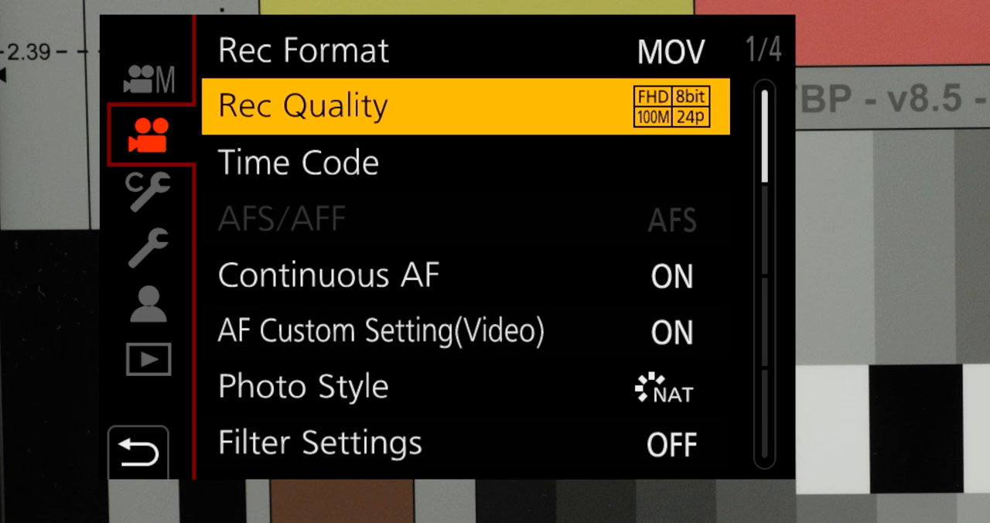
# Open HDMI Rec Output's 4K/60p Bit Mode options and keep 4:2:0 8bit.
pyautogui.scroll(-3)
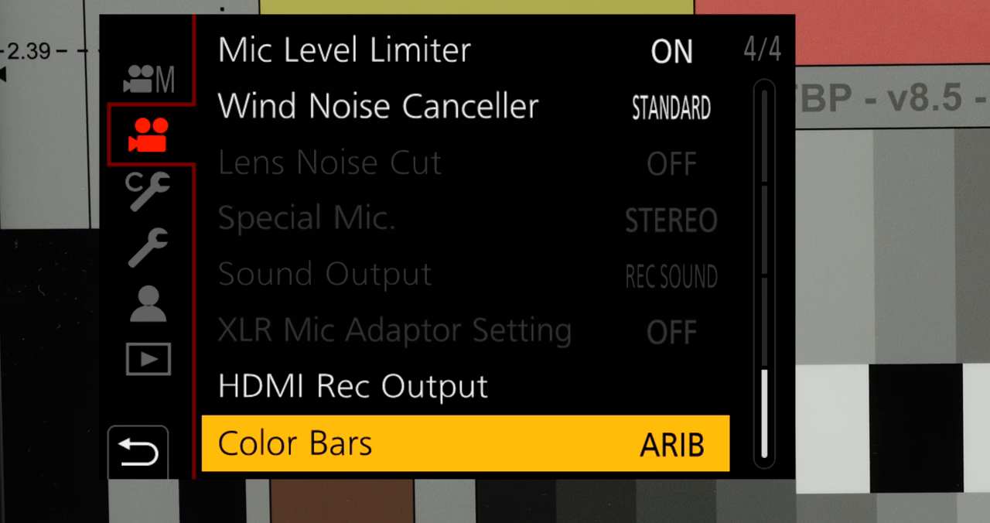
pyautogui.press('Up')
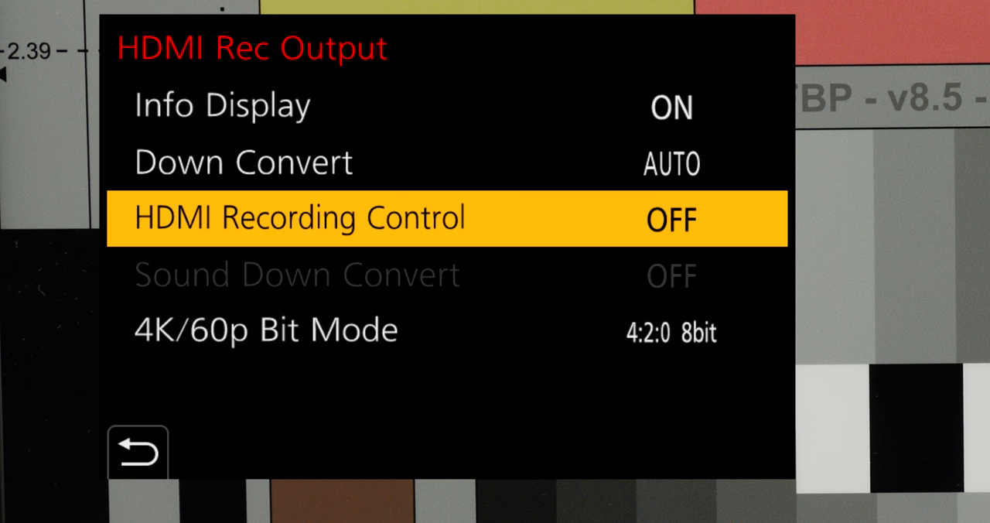
pyautogui.press('Down')
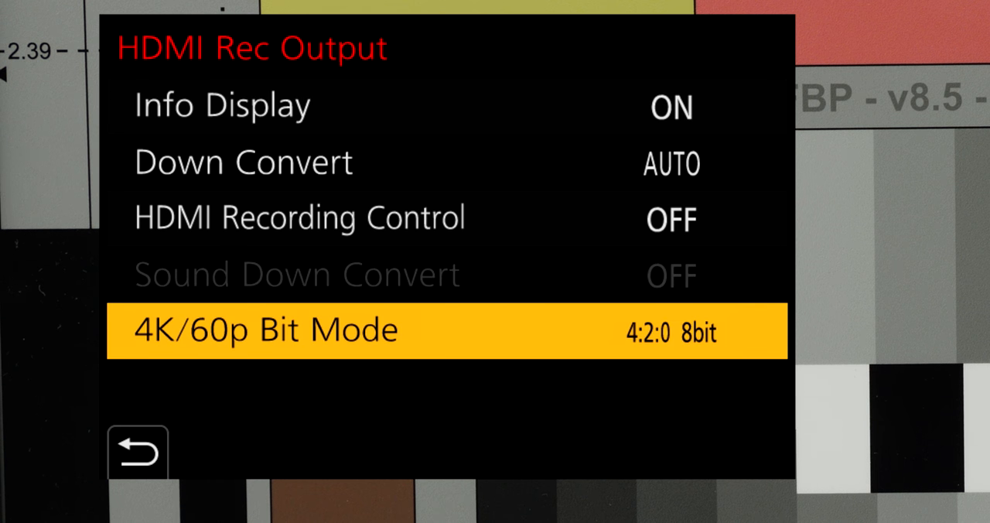
pyautogui.click(263, 331)
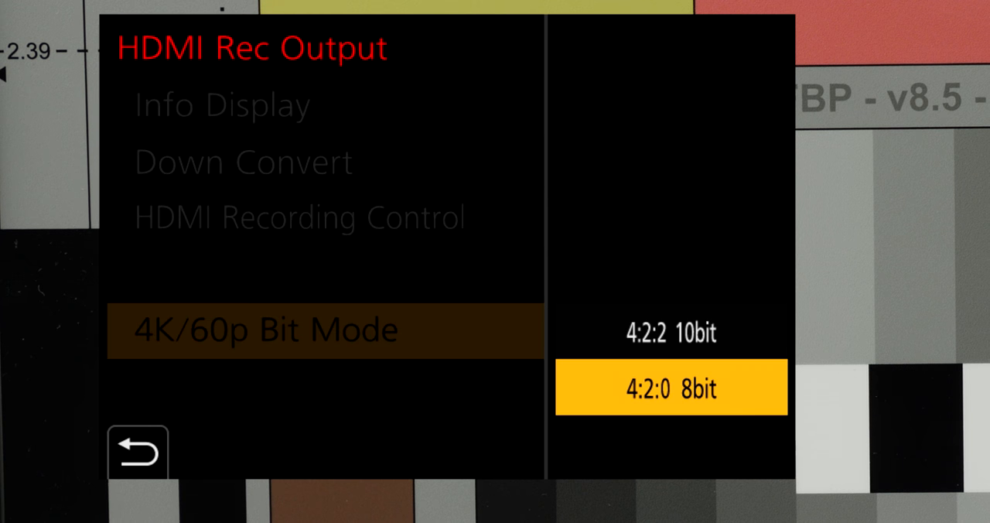
pyautogui.click(670, 386)
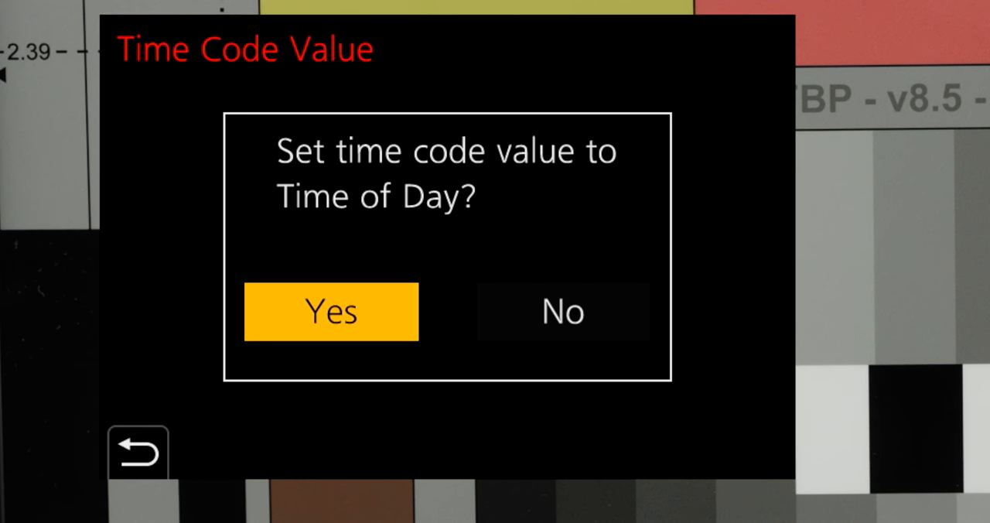
# Set the time code value to Time of Day and keep HDMI Info Display ON.
pyautogui.click(331, 311)
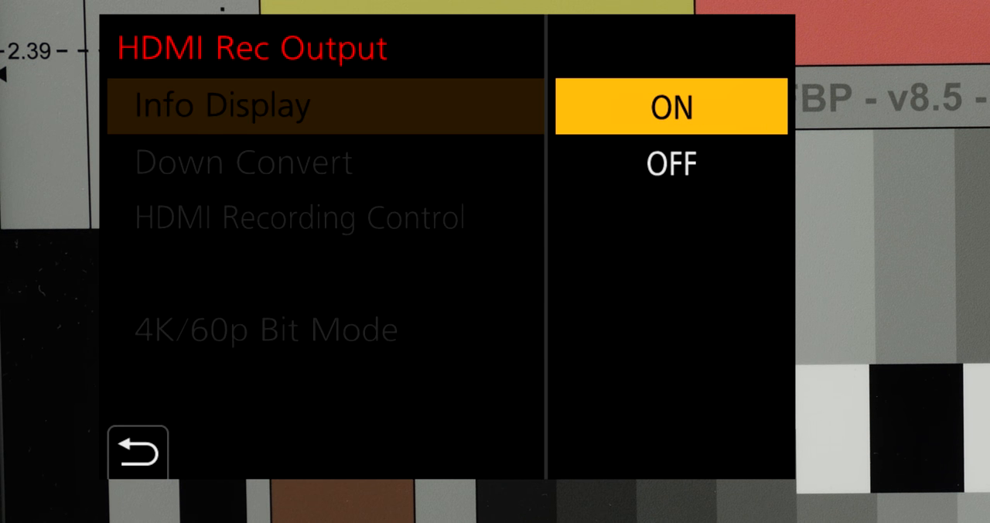
pyautogui.click(670, 107)
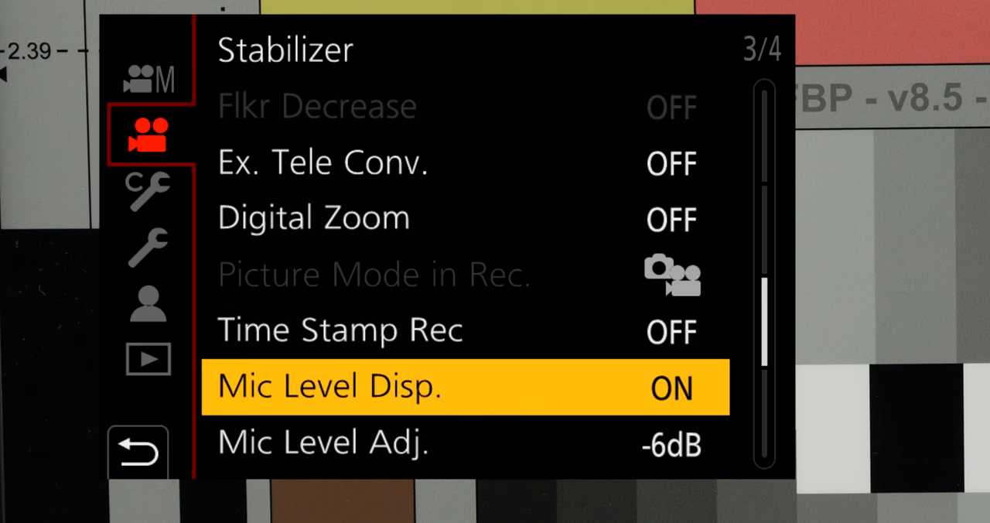
# Set Mic Level Adj. to 0dB and scroll toward video menu page 4/4.
pyautogui.click(323, 442)
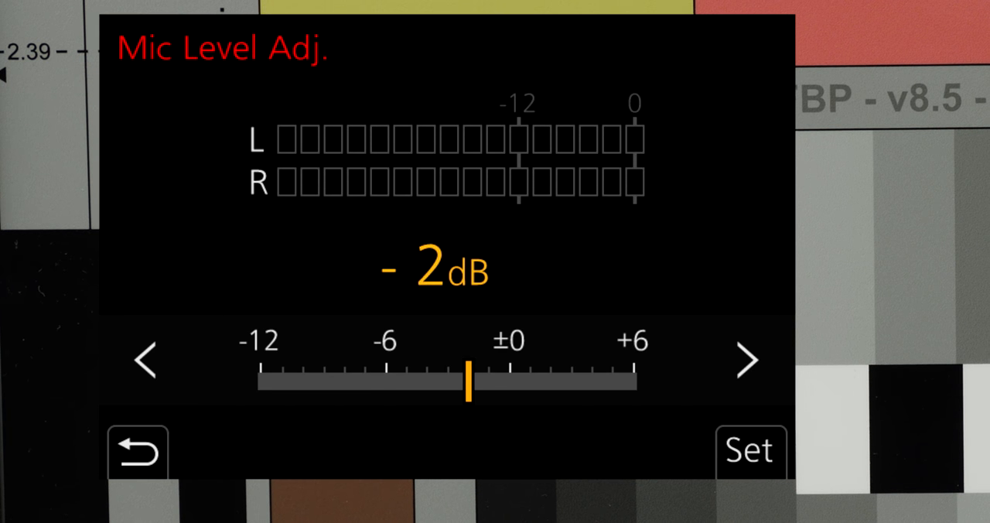
pyautogui.click(137, 450)
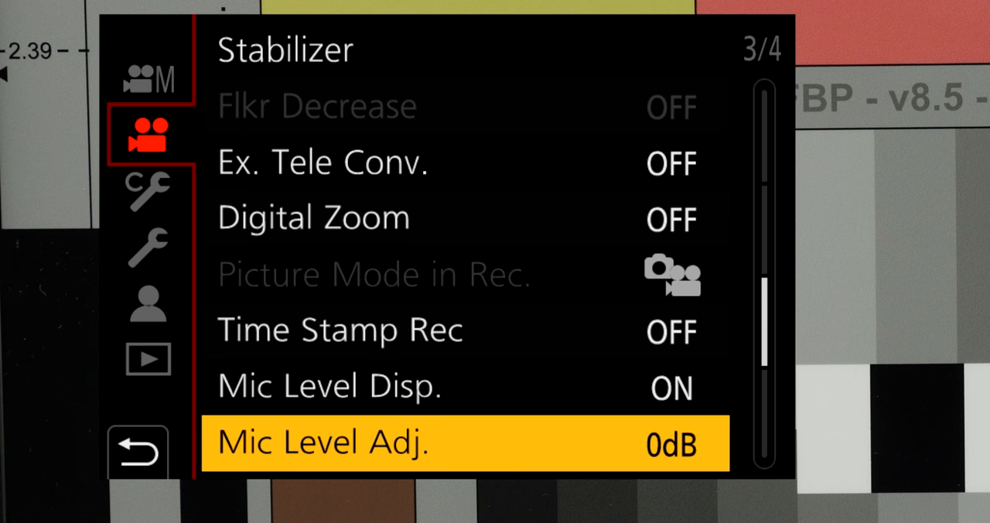
pyautogui.scroll(-3)
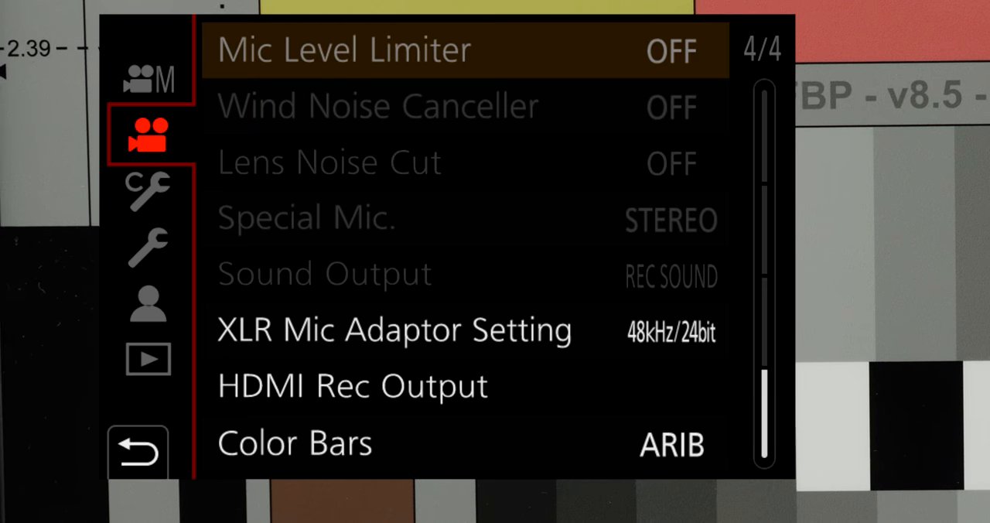
# Move to Motion Picture menu page 4/4, Mic Level Limiter through Color Bars.
pyautogui.press('Down')
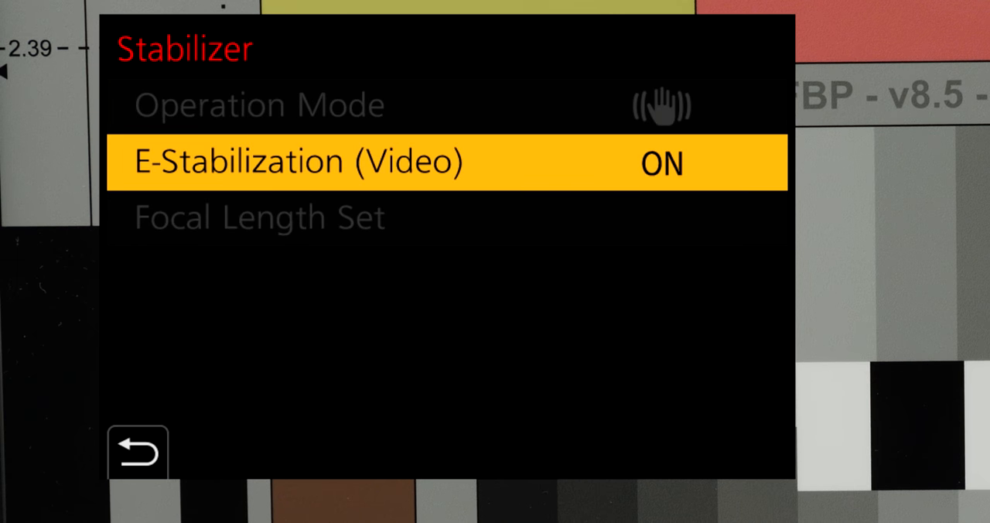
# Review the Stabilizer Operation Mode choices and keep normal mode.
pyautogui.press('Up')
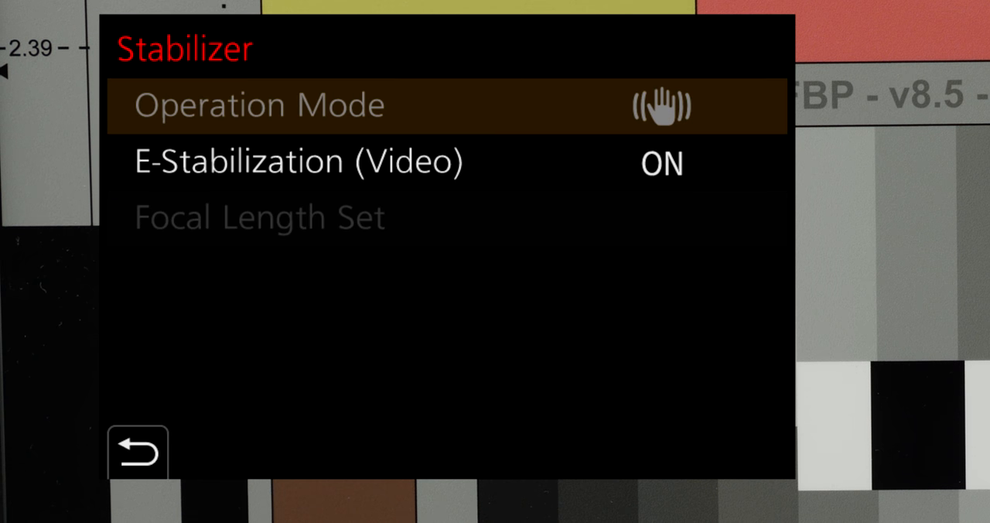
pyautogui.press('Down')
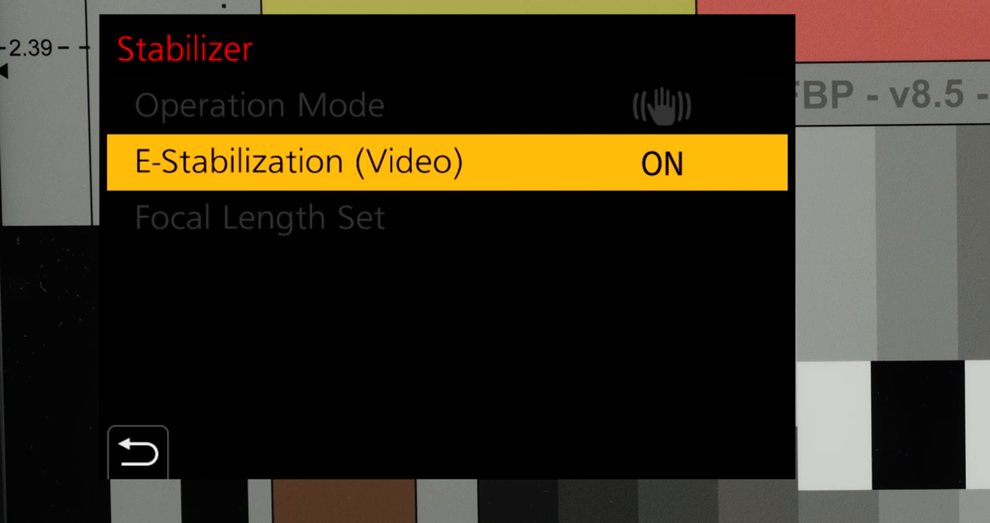
pyautogui.press('Up')
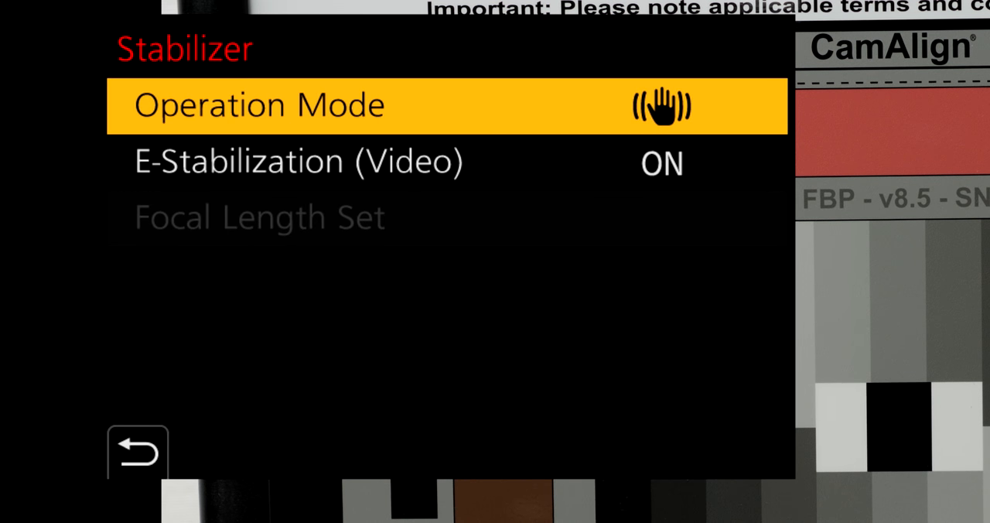
pyautogui.click(259, 104)
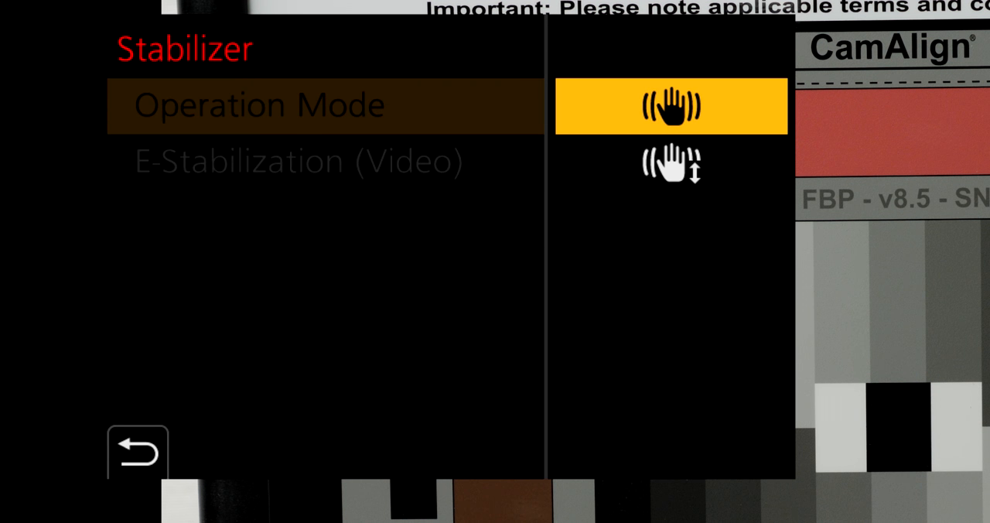
pyautogui.click(671, 163)
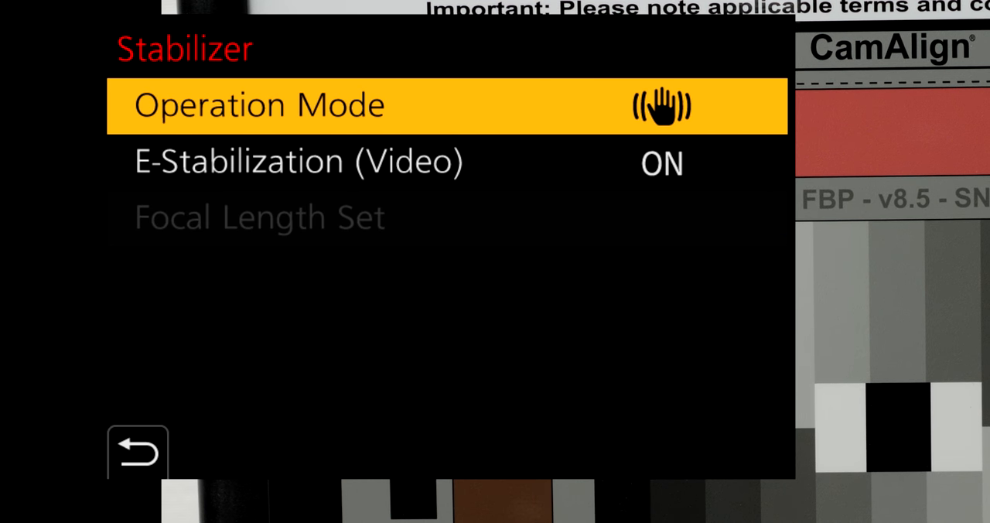
# Keep E-Stabilization (Video) set to ON.
pyautogui.click(298, 161)
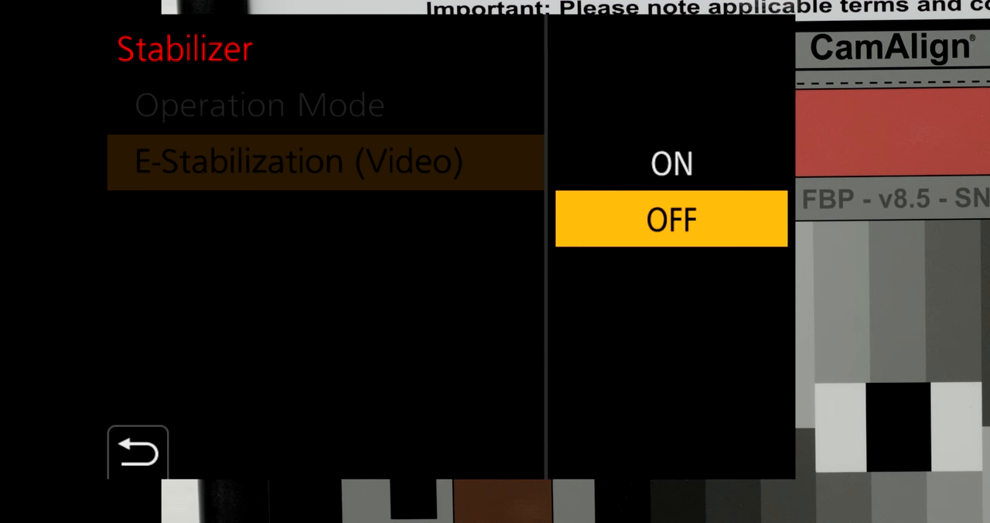
pyautogui.click(671, 162)
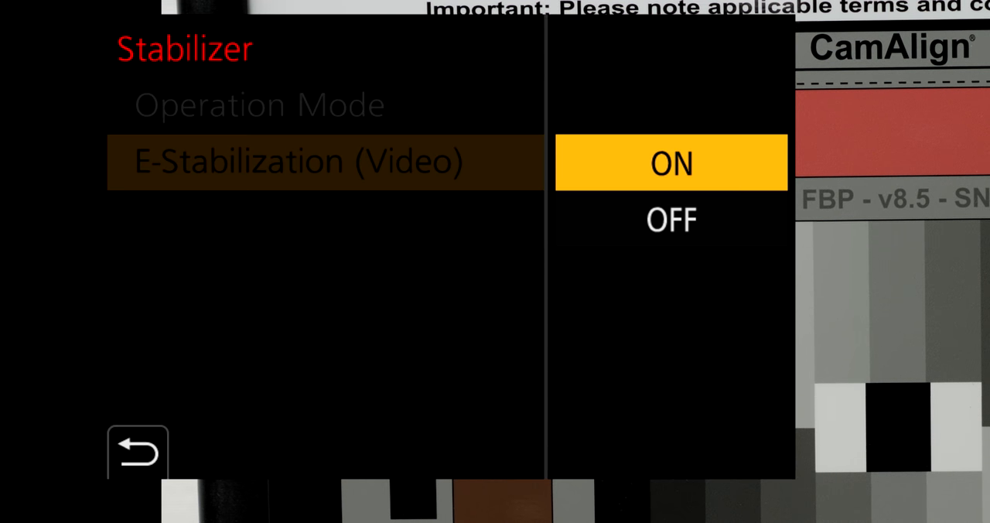
pyautogui.click(671, 162)
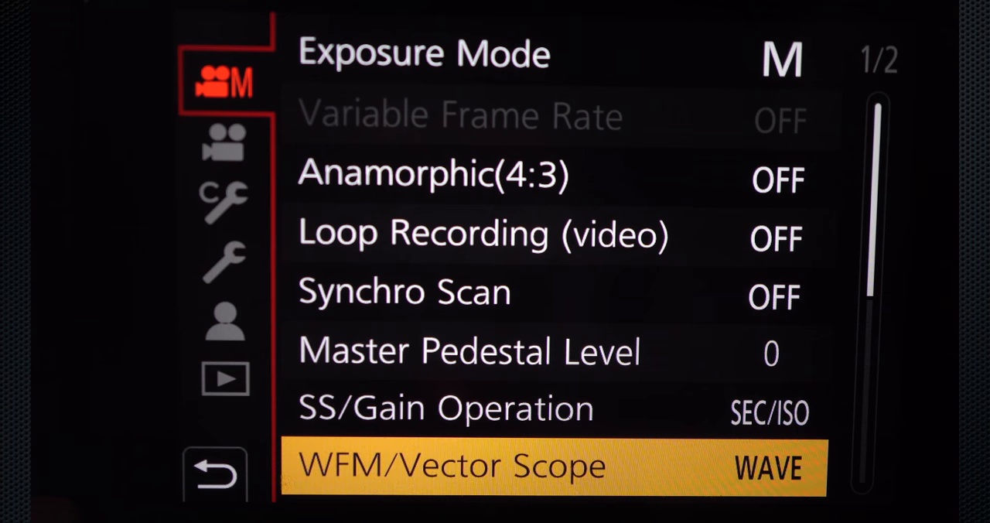
# On Creative Video (M) page 1/2, select the Loop Recording setting.
pyautogui.click(552, 467)
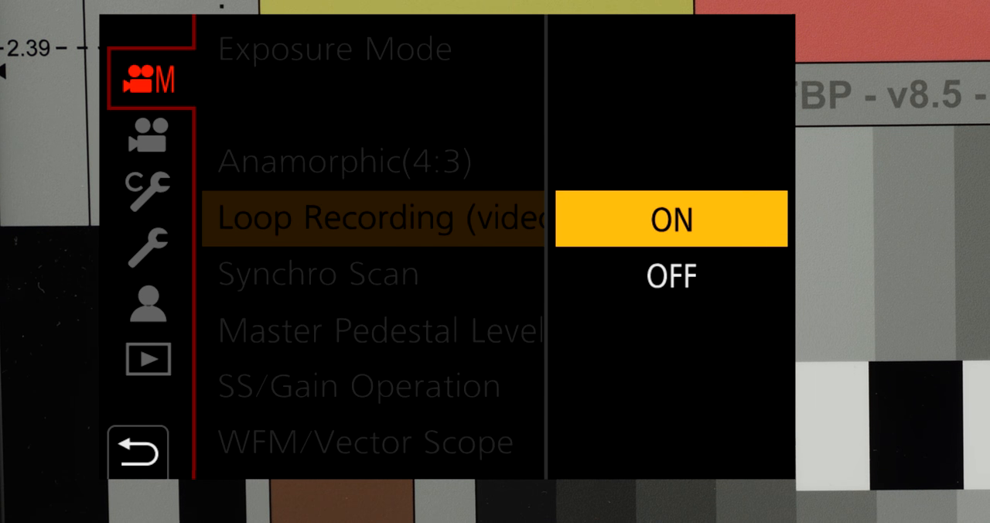
# Choose ON for video Loop Recording in the Creative Video menu.
pyautogui.click(670, 219)
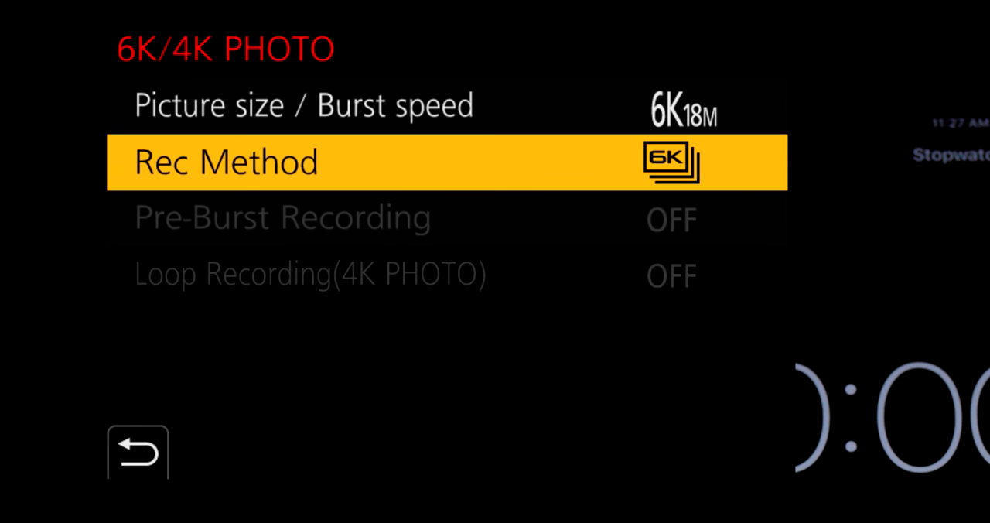
# Keep Rec Method at 6K Burst and open the Picture size / Burst speed choices.
pyautogui.click(225, 161)
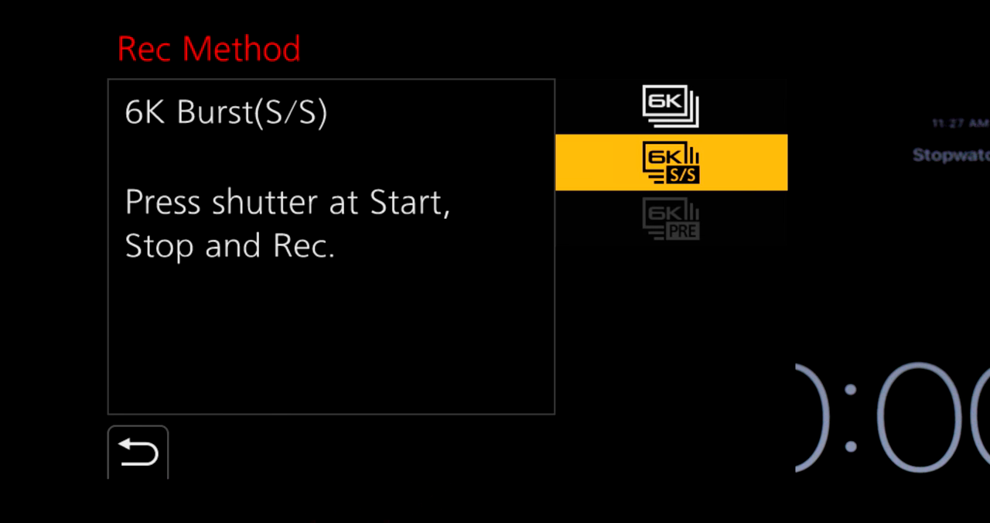
pyautogui.click(669, 106)
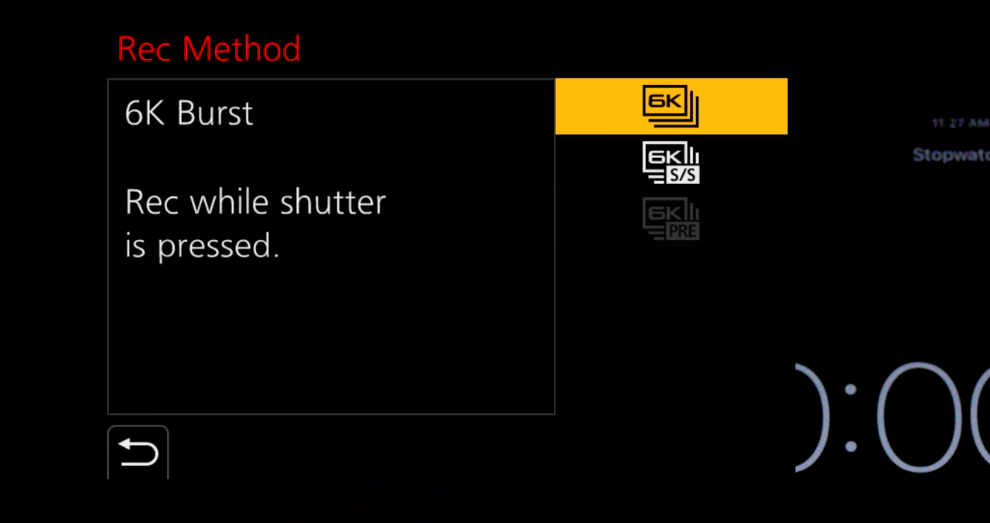
pyautogui.click(137, 451)
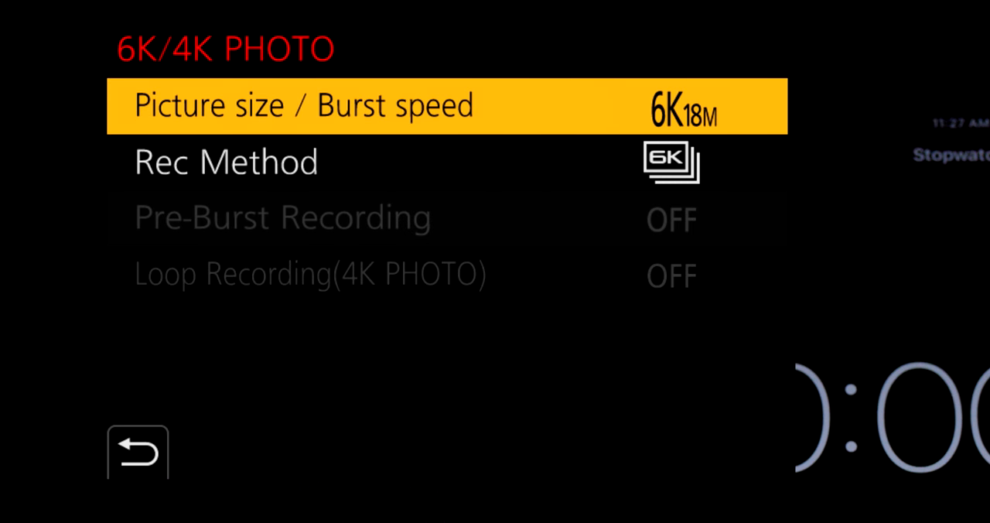
pyautogui.click(301, 105)
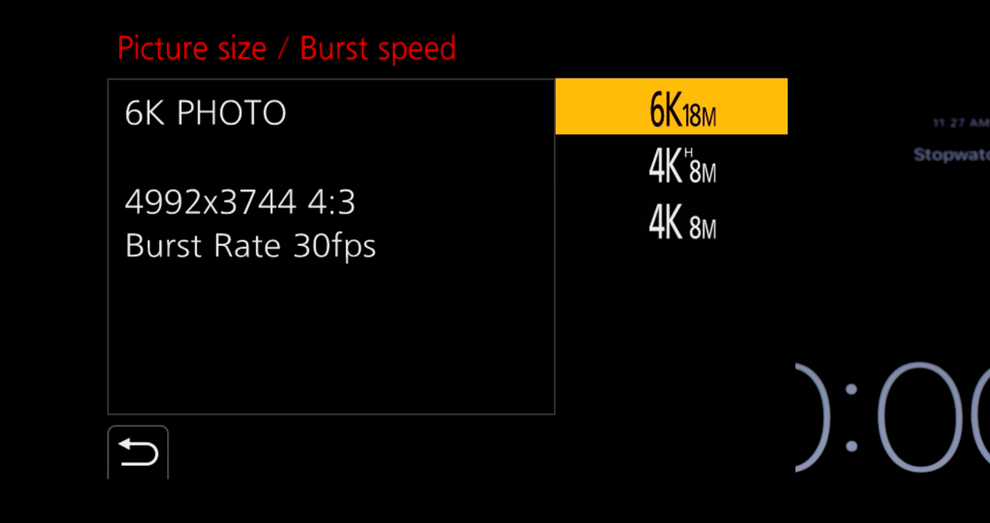
# Confirm the 6K 18M picture size for 6K Photo.
pyautogui.click(671, 163)
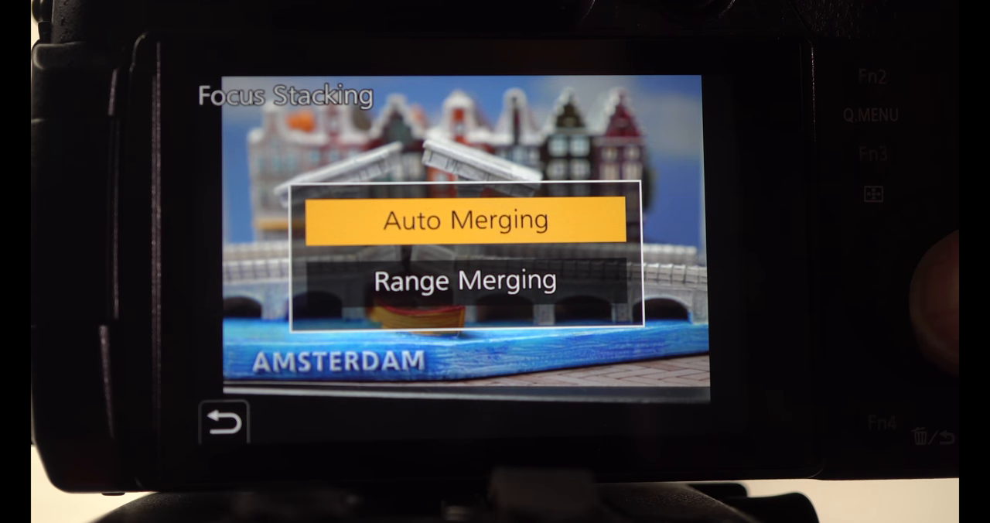
# Choose Auto Merging and answer Yes to merge and save the focus stack.
pyautogui.click(465, 219)
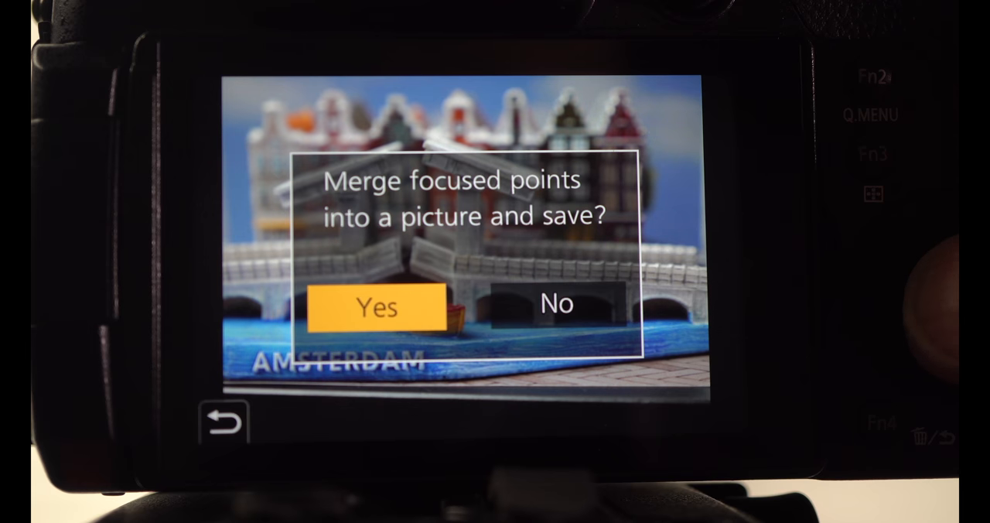
pyautogui.click(376, 306)
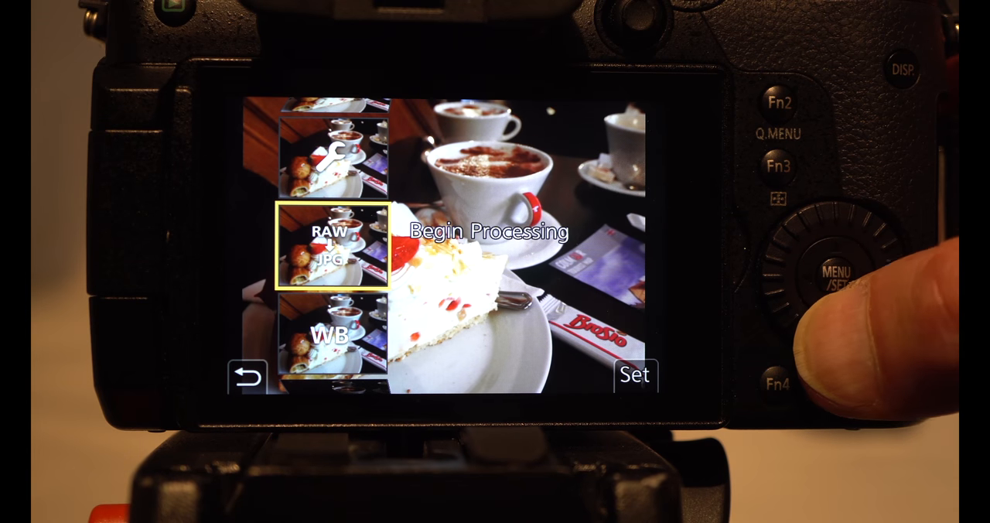
# Move to WB in RAW Processing, then open Setup > Bluetooth for pairing.
pyautogui.press('Down')
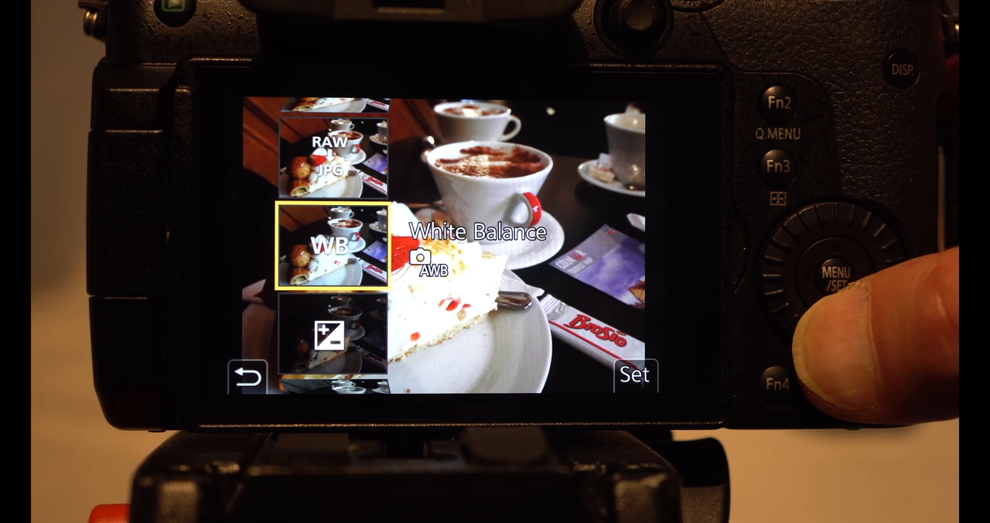
pyautogui.scroll(-3)
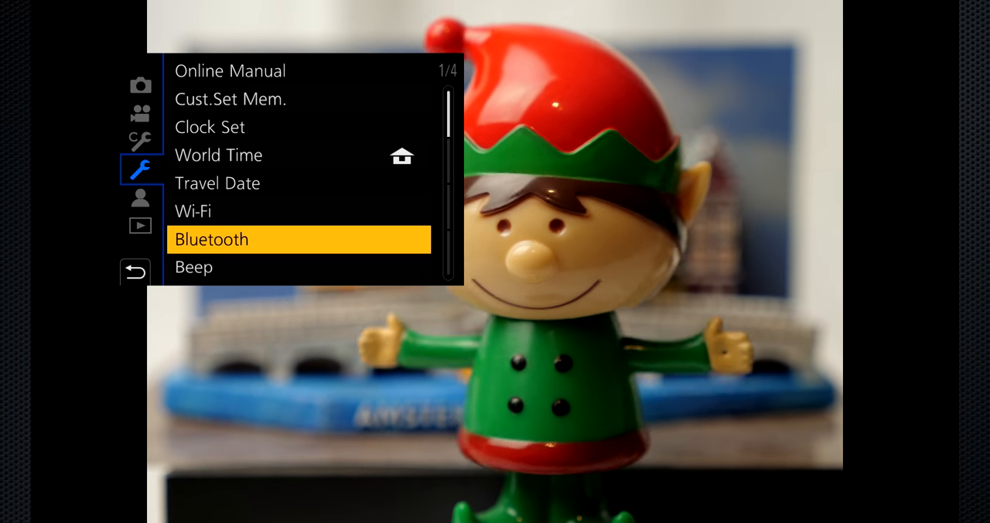
pyautogui.click(211, 239)
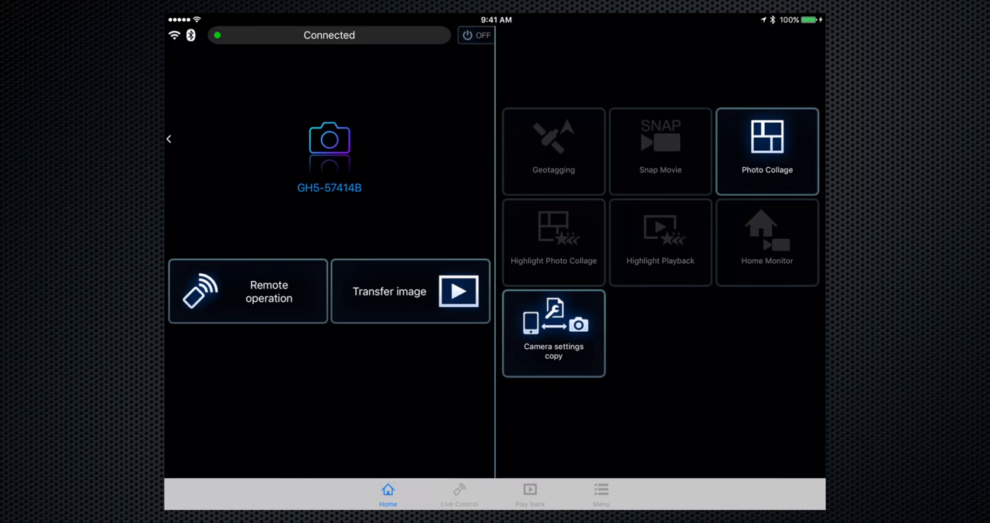
# Power OFF the camera from the Image App, then reconnect for Live Control.
pyautogui.click(475, 34)
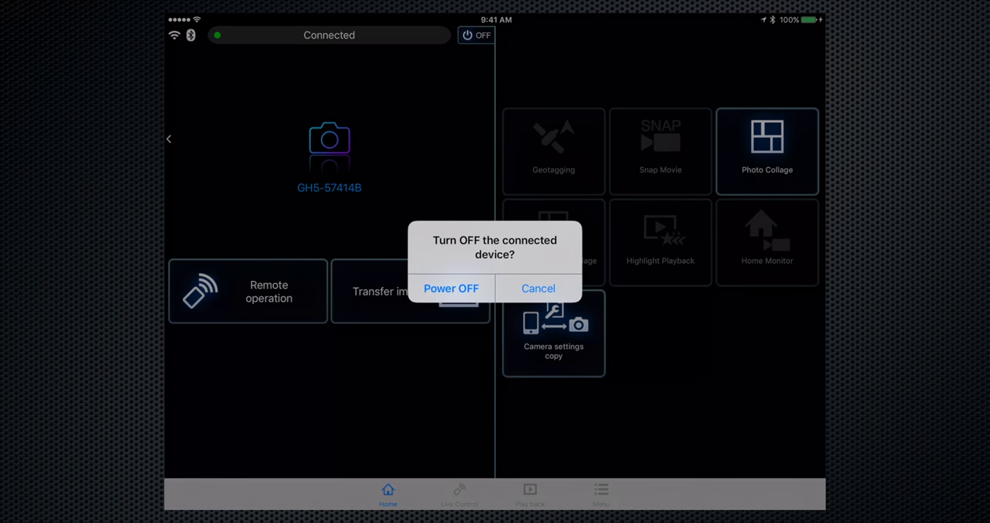
pyautogui.click(451, 288)
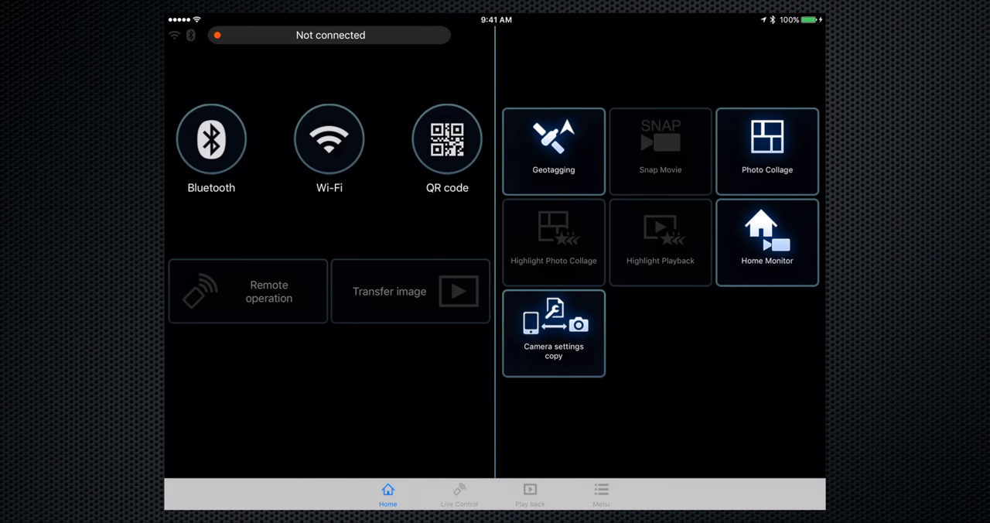
pyautogui.click(459, 494)
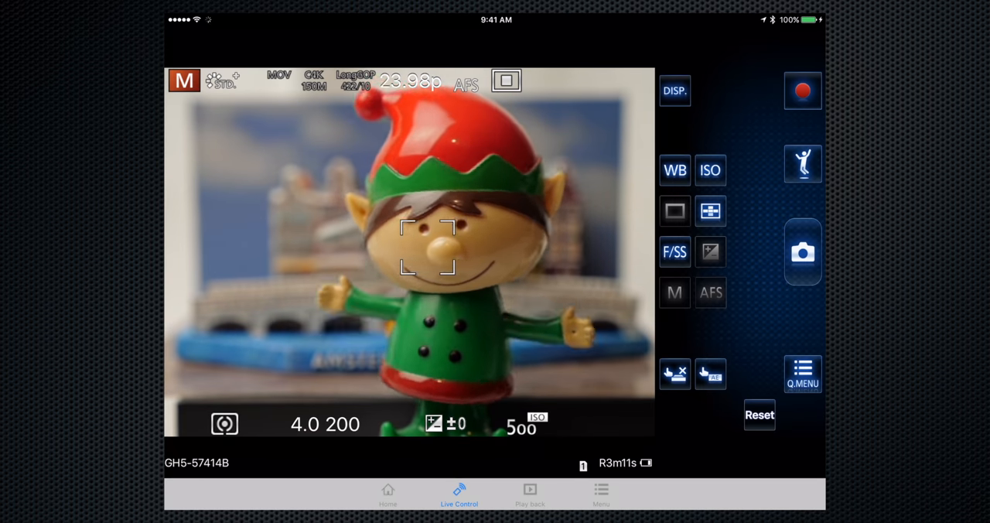
# Open the Jump Snap sensitivity list in Live Control, keeping it OFF.
pyautogui.click(803, 163)
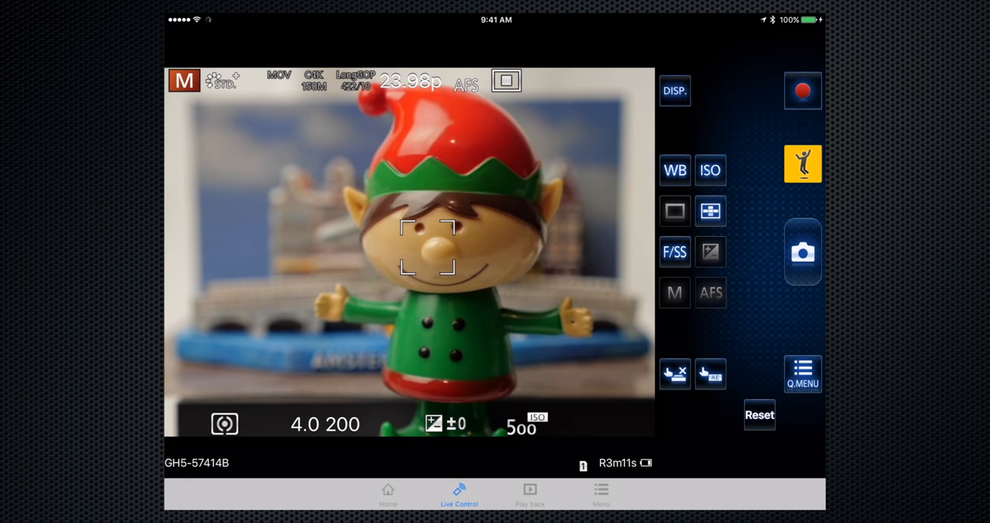
pyautogui.click(802, 163)
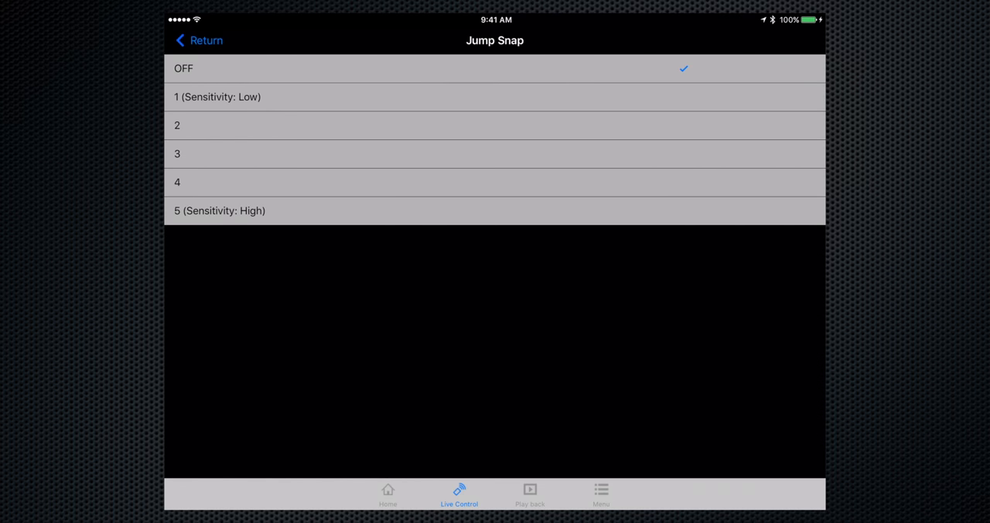
pyautogui.click(494, 125)
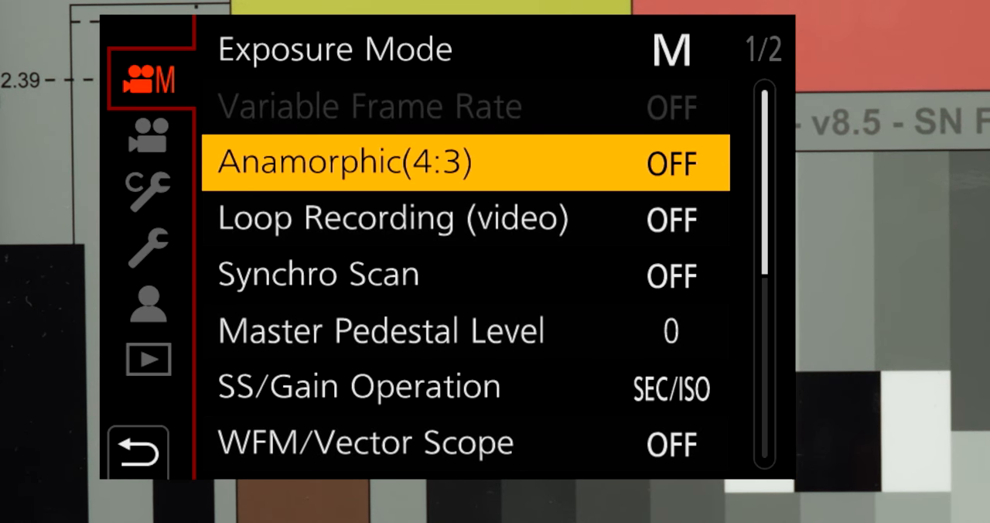
# Scroll Motion Picture to page 4, then reach Custom Focus/Release page 2 with Pinpoint AF Setting.
pyautogui.scroll(-3)
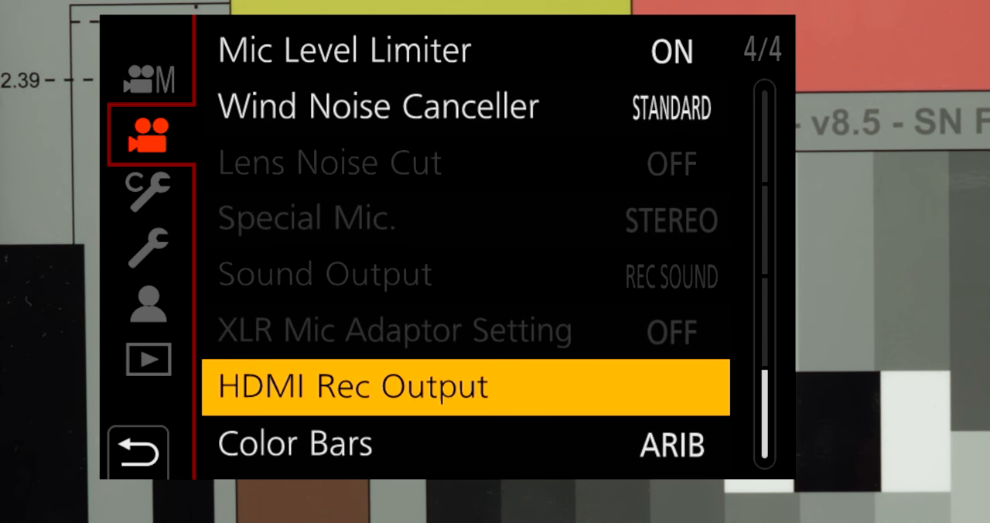
pyautogui.click(148, 107)
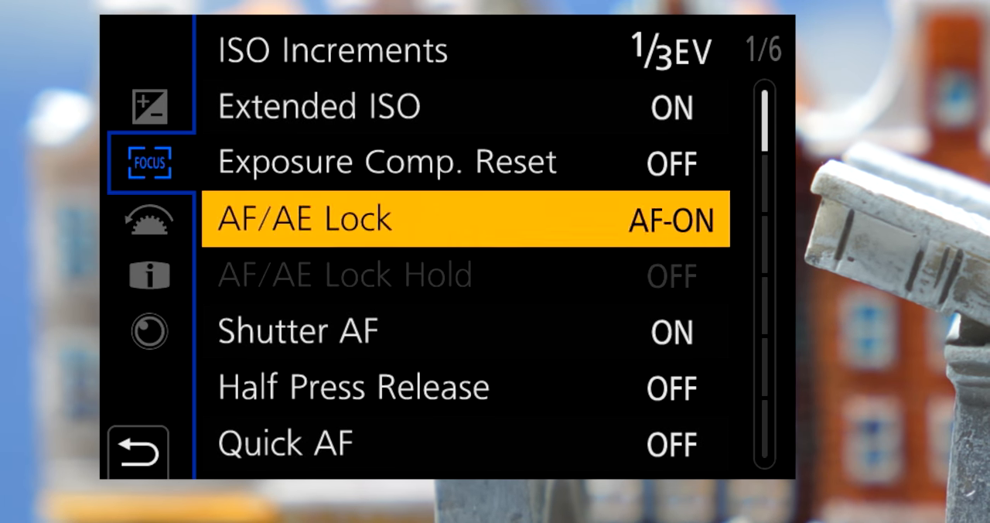
pyautogui.scroll(-3)
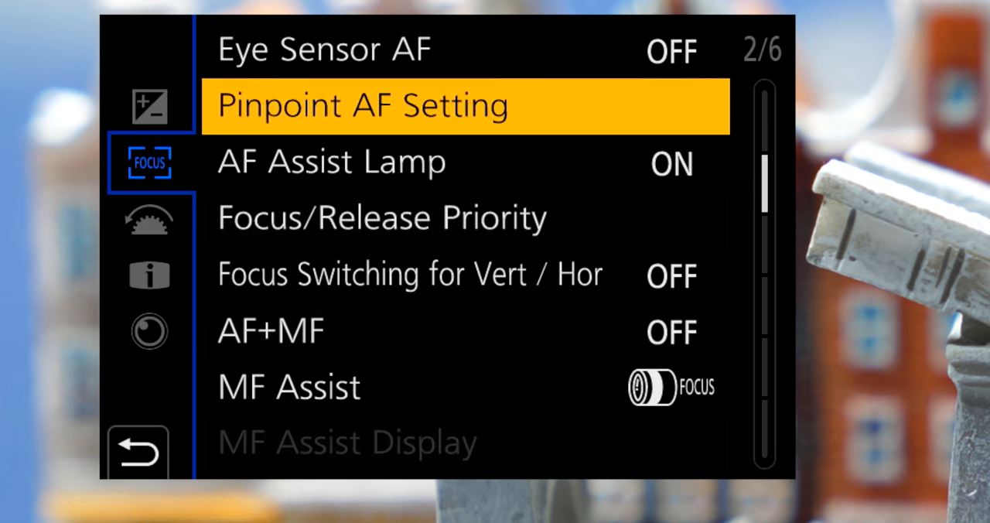